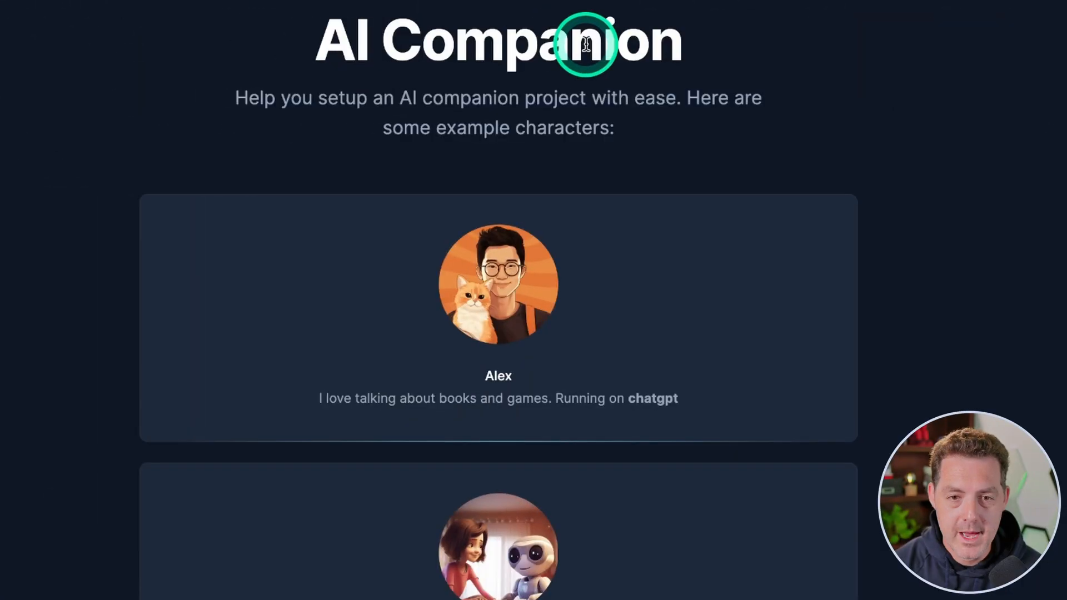
{"action": "mouse_move", "coordinate": [991, 181]}
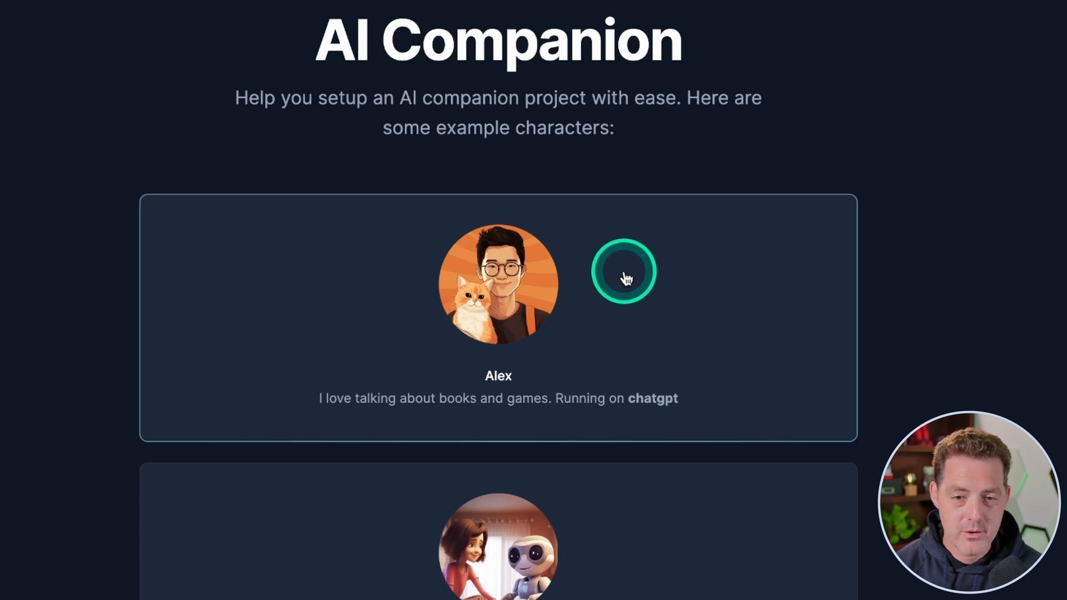
{"action": "mouse_move", "coordinate": [429, 398]}
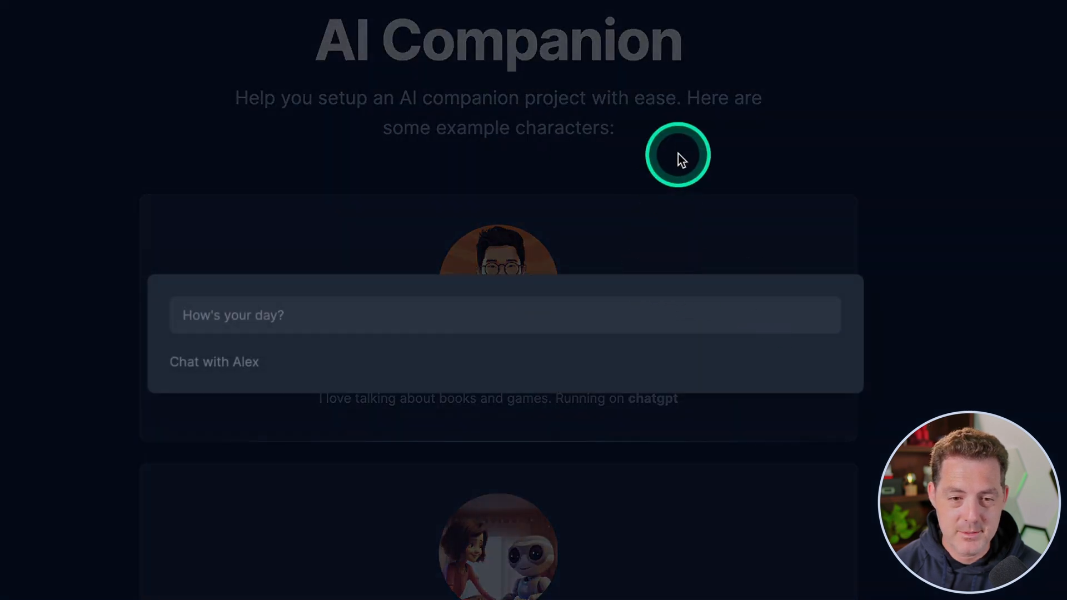
- Send Alex 'My day is great, how's yours?' then 'I'm creating a youtube video on how to create you!'
{"action": "type", "text": "My day is great, how's yours?"}
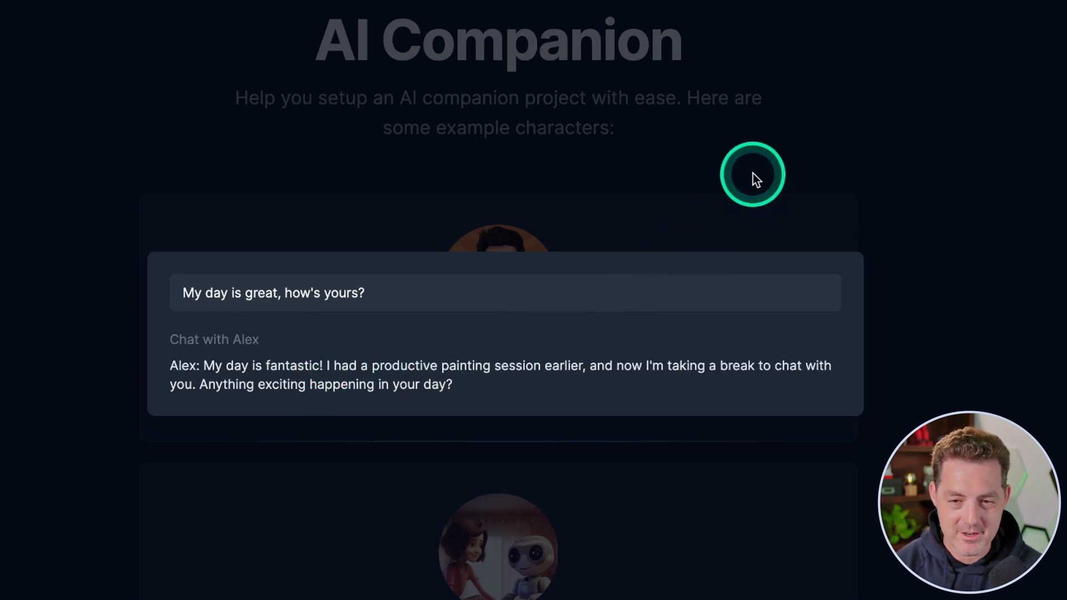
{"action": "mouse_move", "coordinate": [531, 278]}
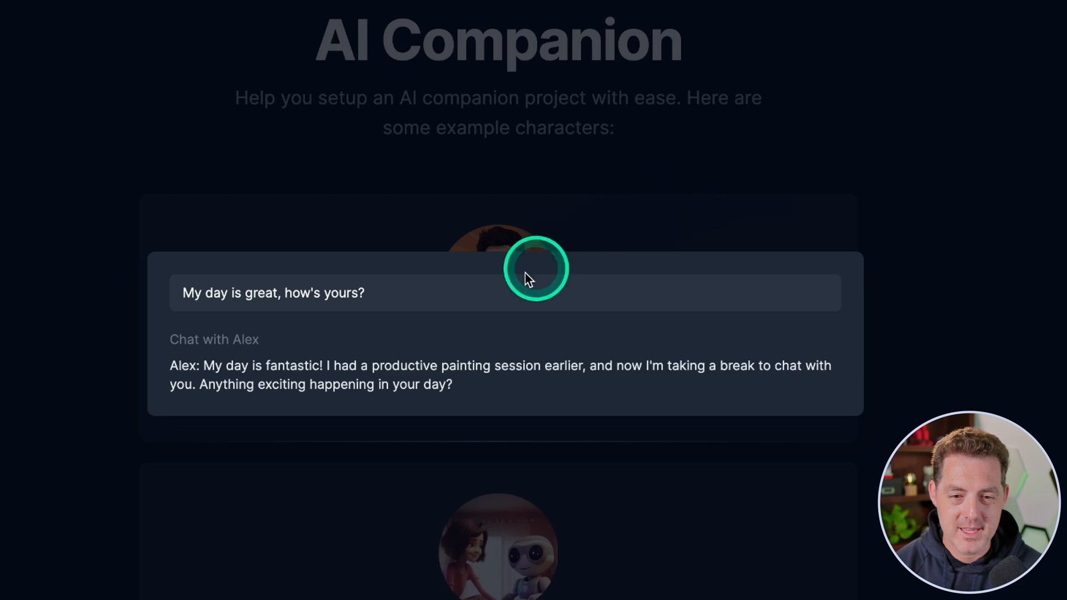
{"action": "type", "text": "I'm creating a youtube video on how to create you!"}
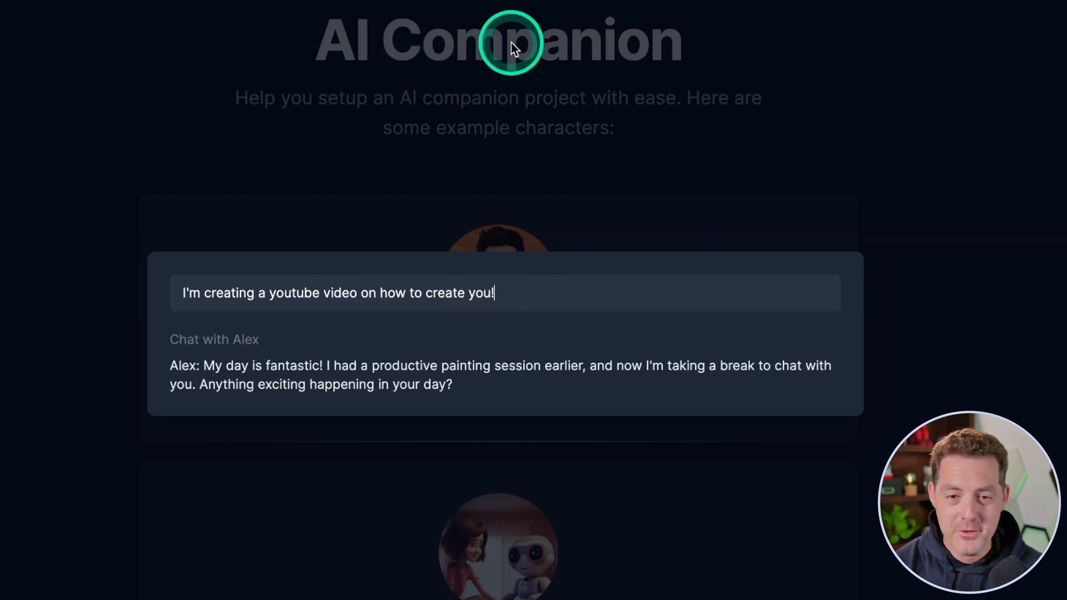
{"action": "key", "text": "Return"}
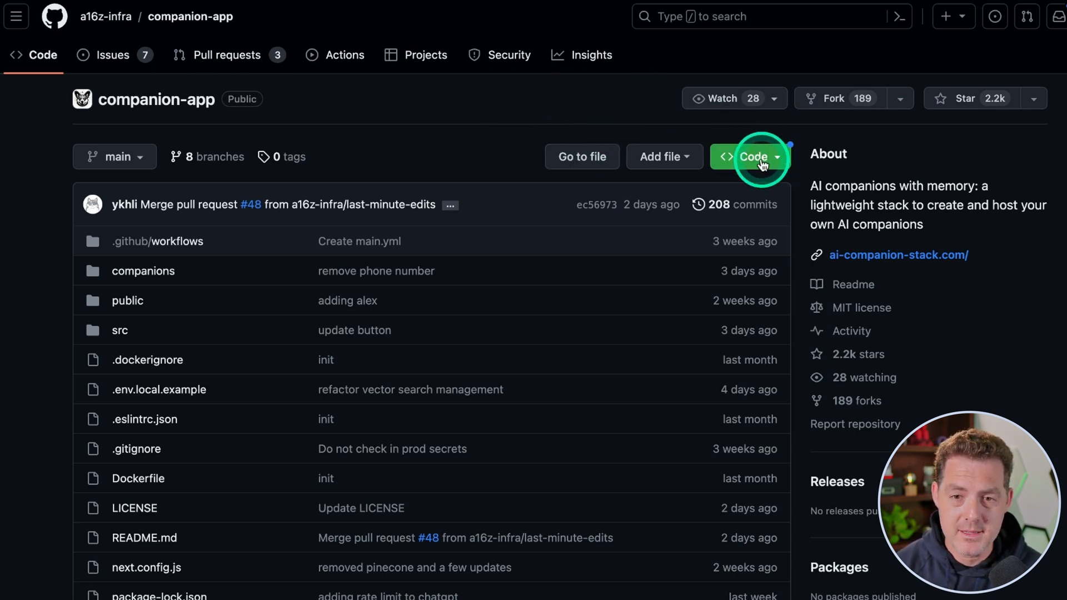
{"action": "mouse_move", "coordinate": [756, 161]}
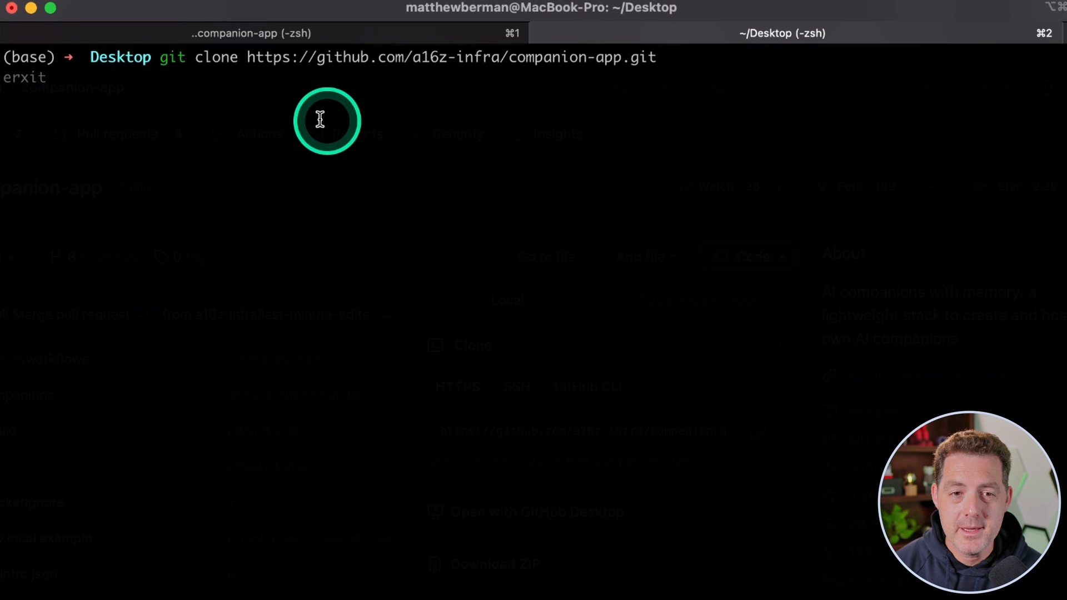
{"action": "mouse_move", "coordinate": [812, 204]}
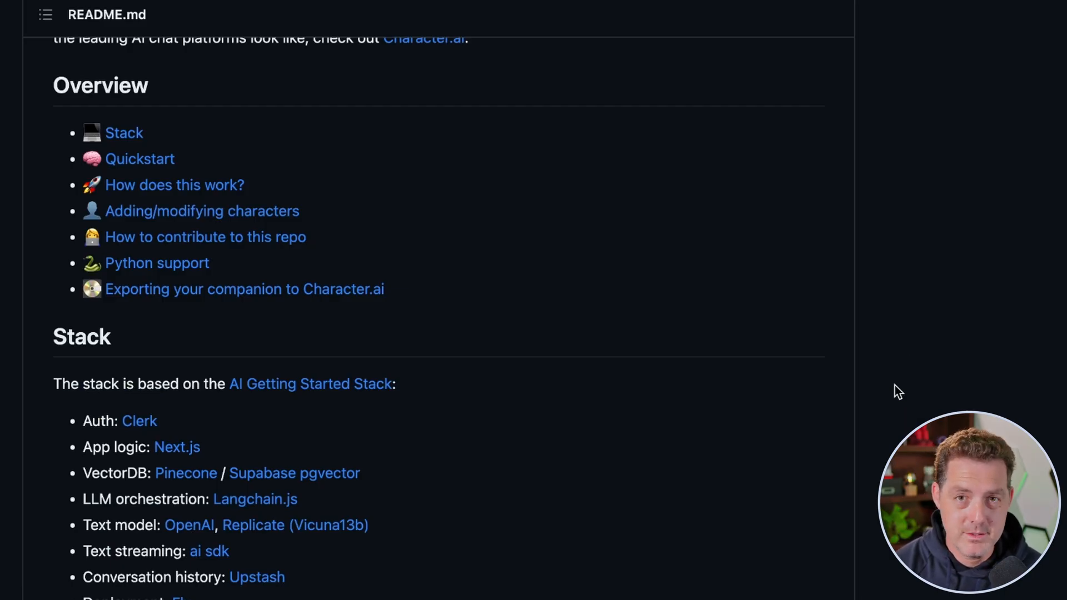
{"action": "scroll", "scroll_direction": "down", "scroll_amount": 3}
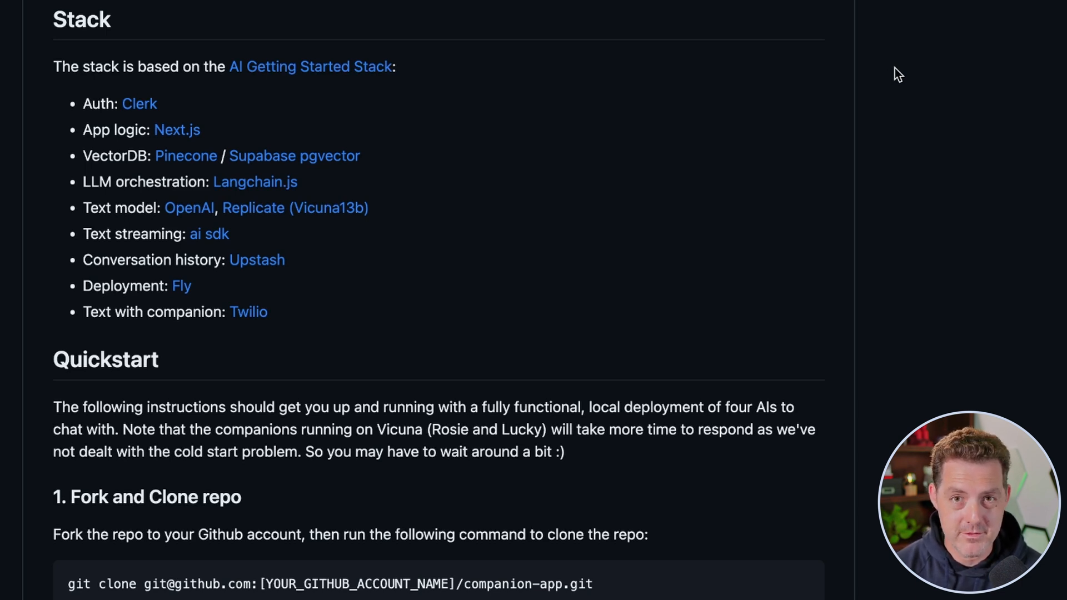
{"action": "mouse_move", "coordinate": [571, 218]}
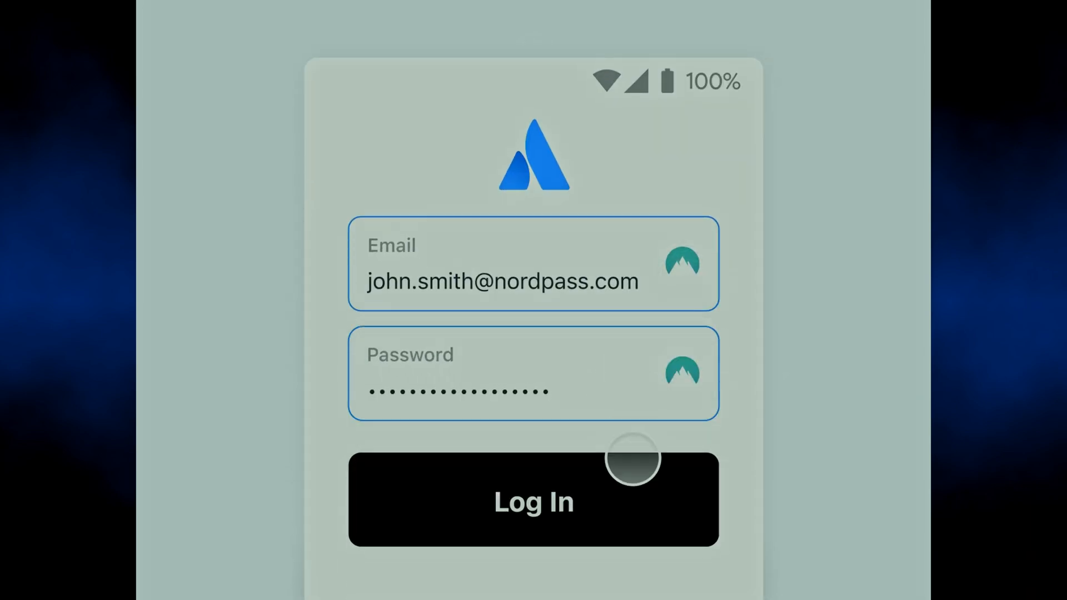
- Log in with autofilled credentials, then use a generated strong password for LinkedIn and save the login
{"action": "left_click", "coordinate": [533, 499]}
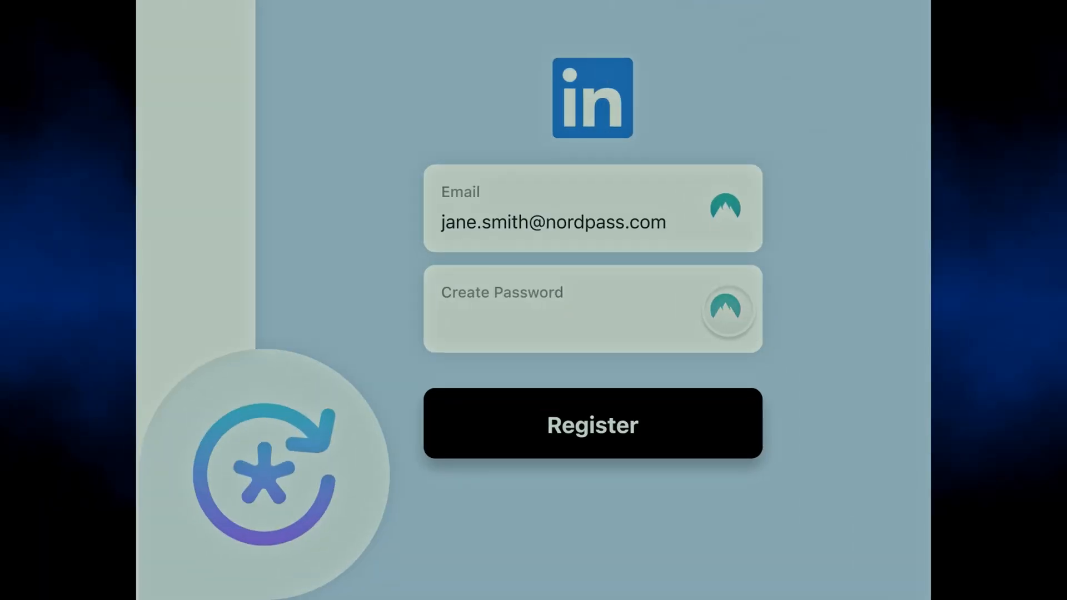
{"action": "left_click", "coordinate": [726, 310]}
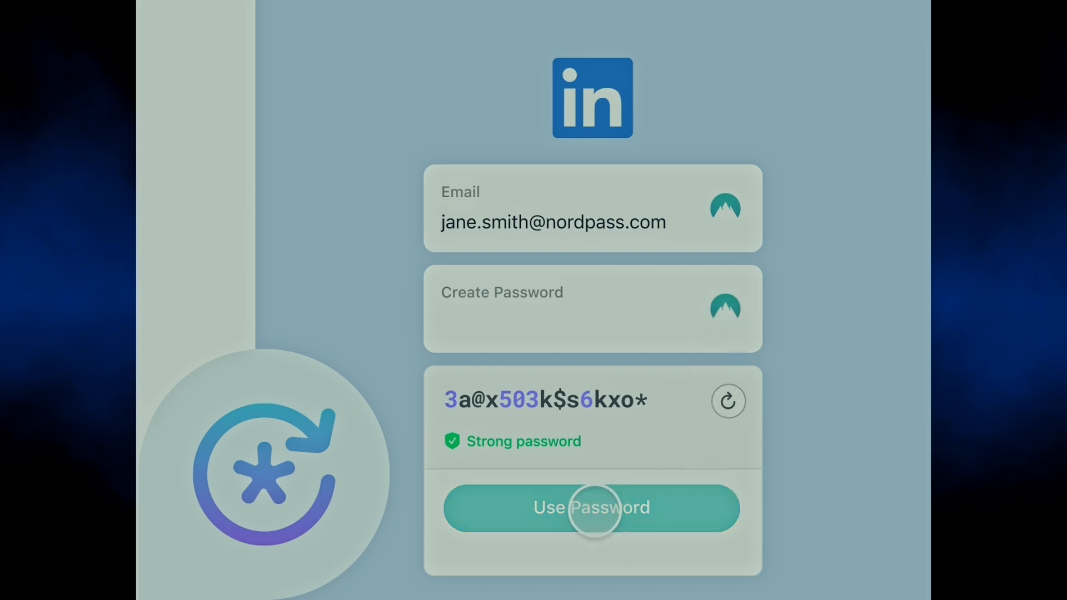
{"action": "left_click", "coordinate": [591, 508]}
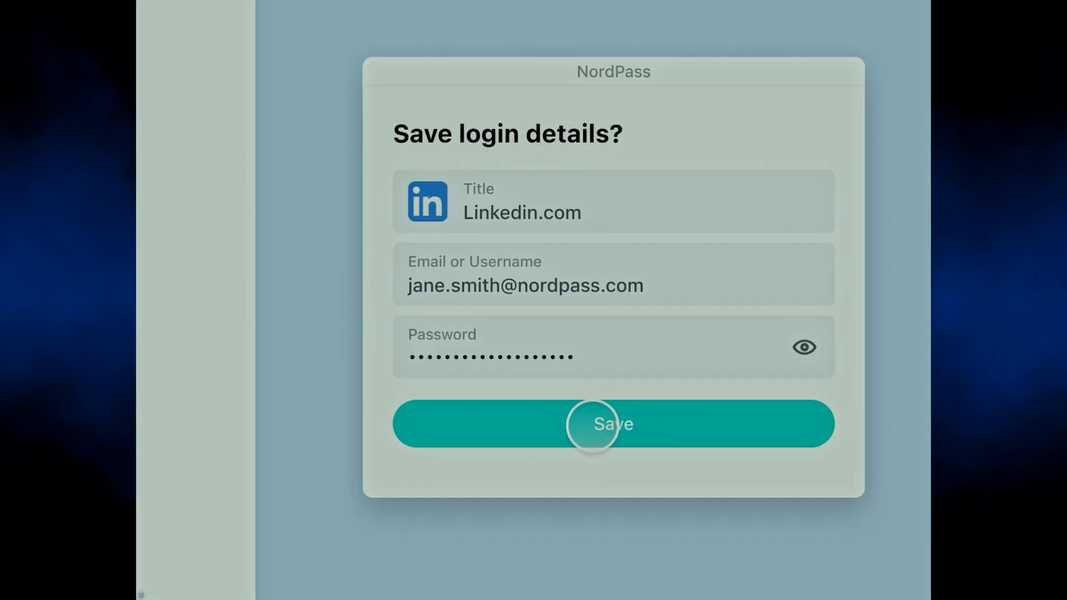
{"action": "left_click", "coordinate": [612, 424]}
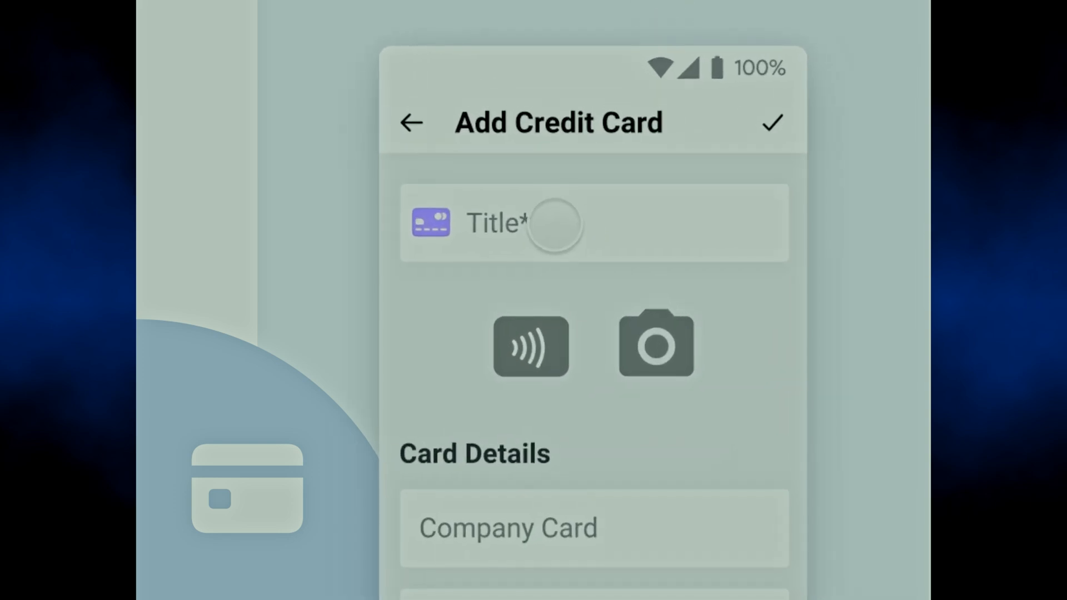
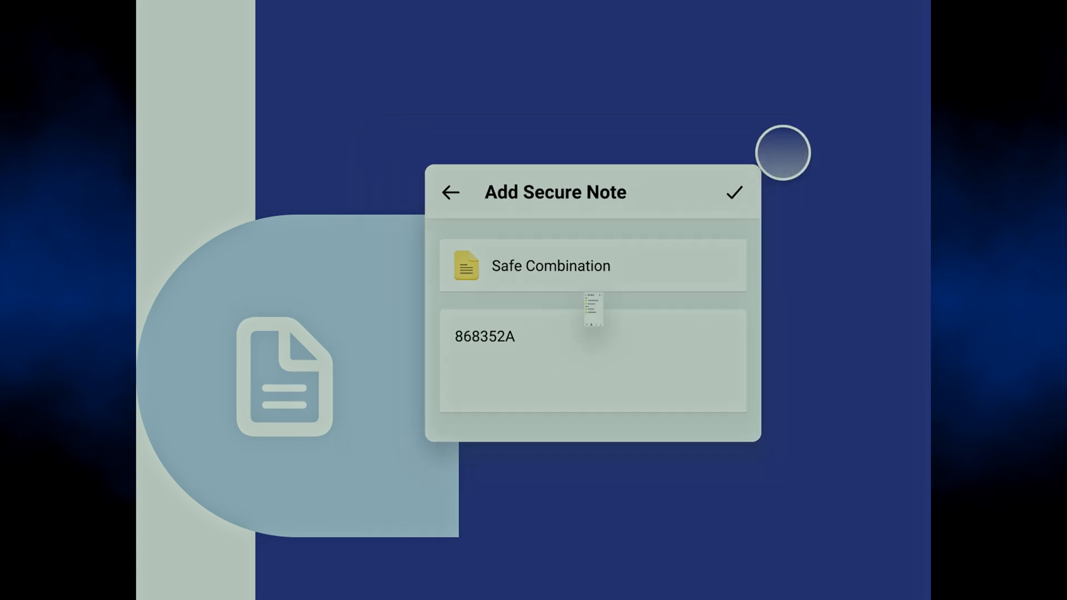
{"action": "left_click", "coordinate": [734, 192]}
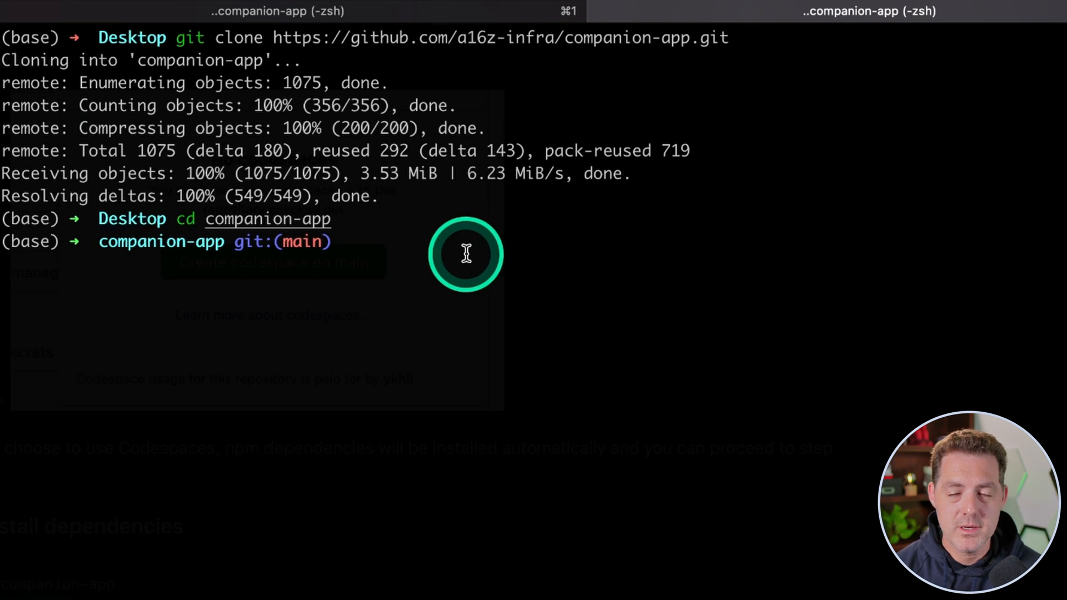
- Run npm install in the companion-app directory to install its dependencies
{"action": "type", "text": "npm install"}
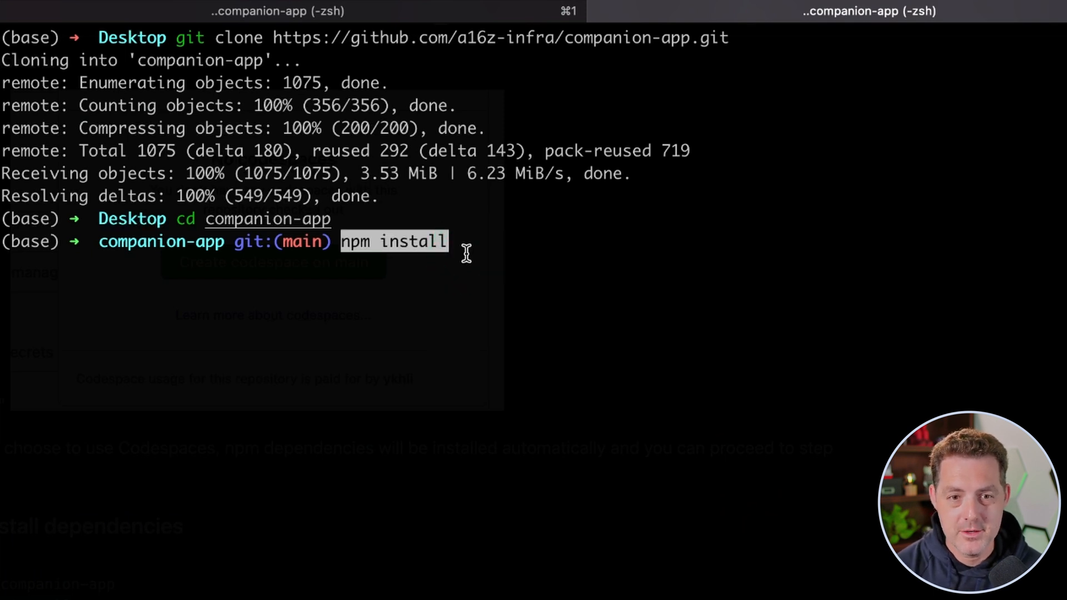
{"action": "key", "text": "Return"}
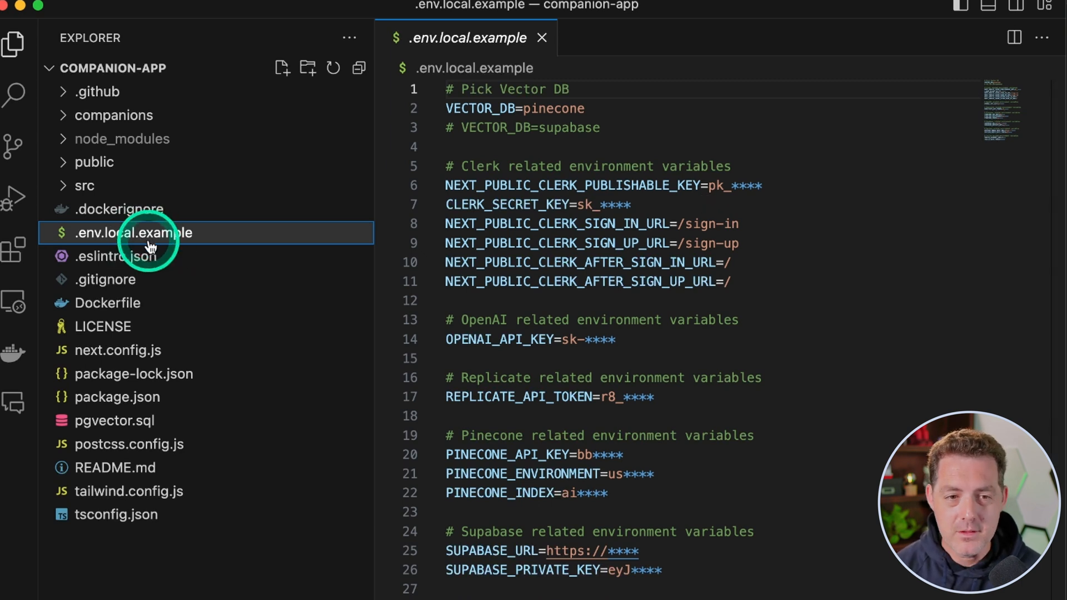
{"action": "mouse_move", "coordinate": [136, 232]}
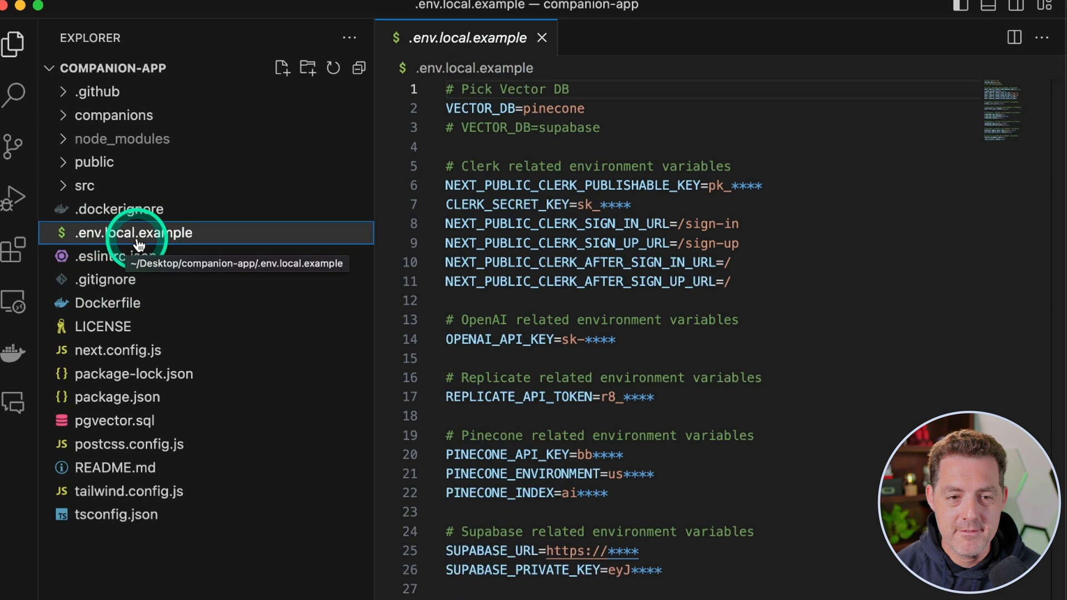
{"action": "mouse_move", "coordinate": [148, 238]}
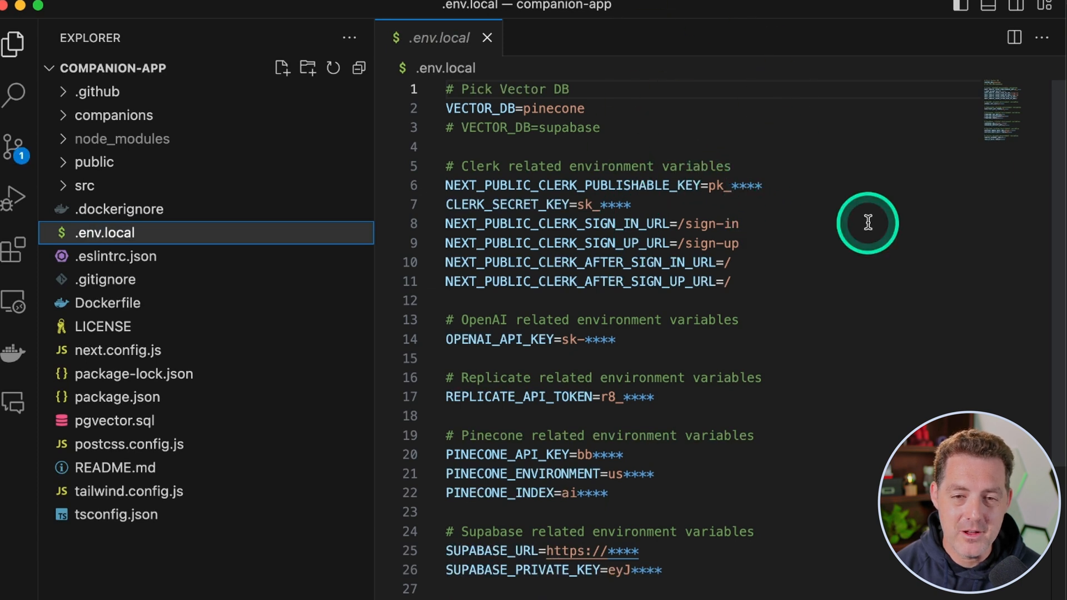
{"action": "mouse_move", "coordinate": [838, 205]}
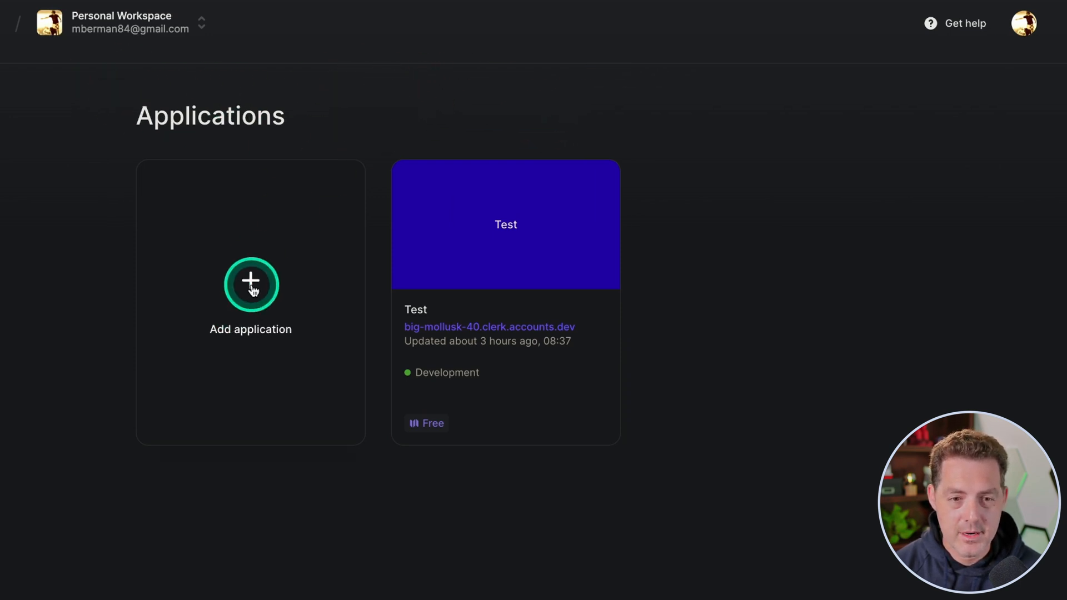
- Create a Clerk application named companion with Email and Google sign-in enabled
{"action": "left_click", "coordinate": [250, 284]}
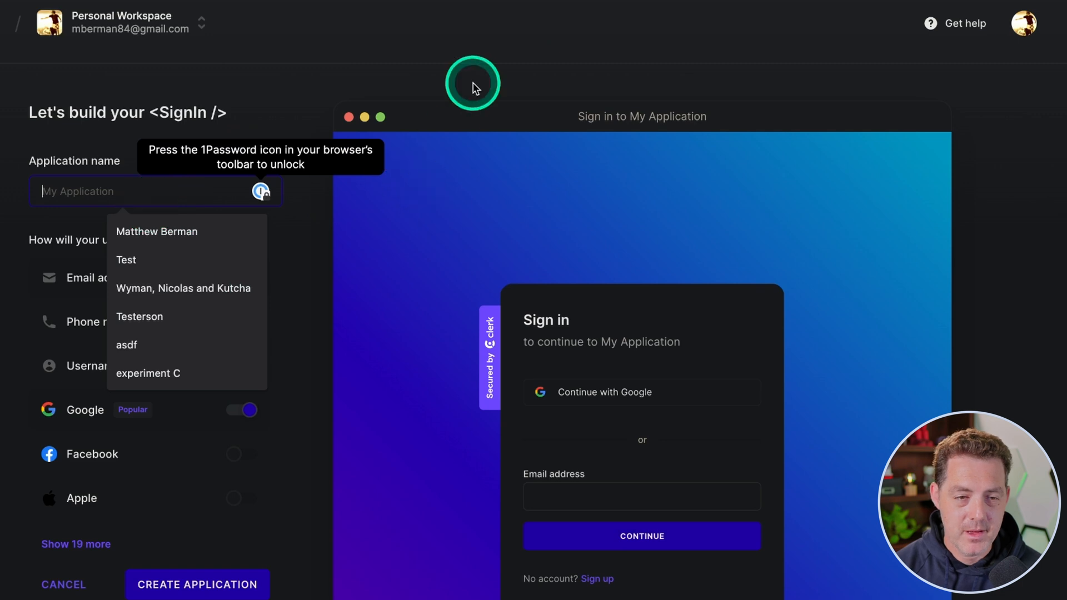
{"action": "type", "text": "companion"}
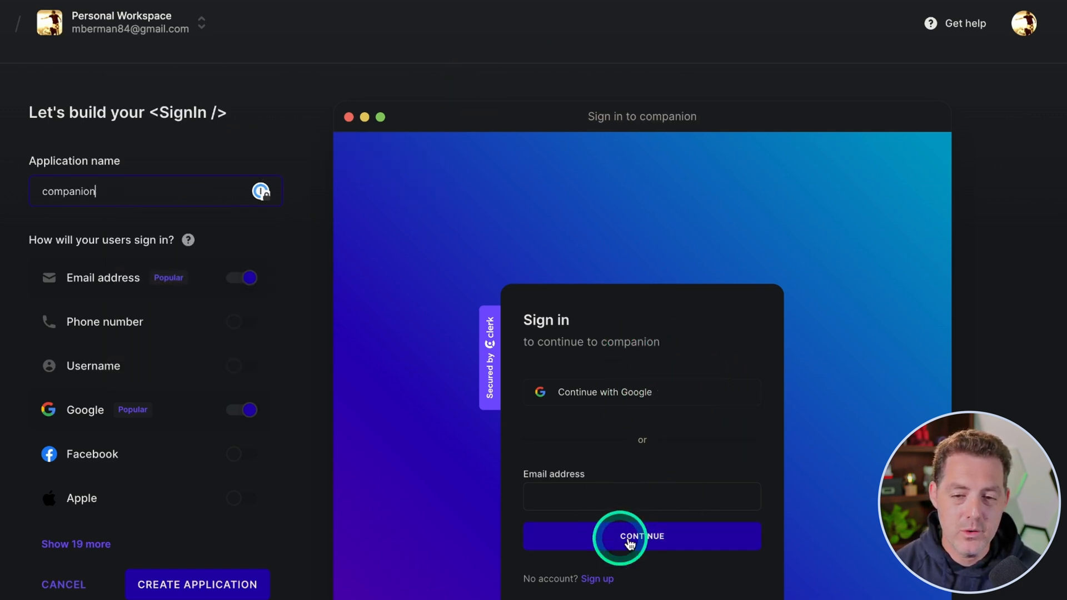
{"action": "mouse_move", "coordinate": [281, 343]}
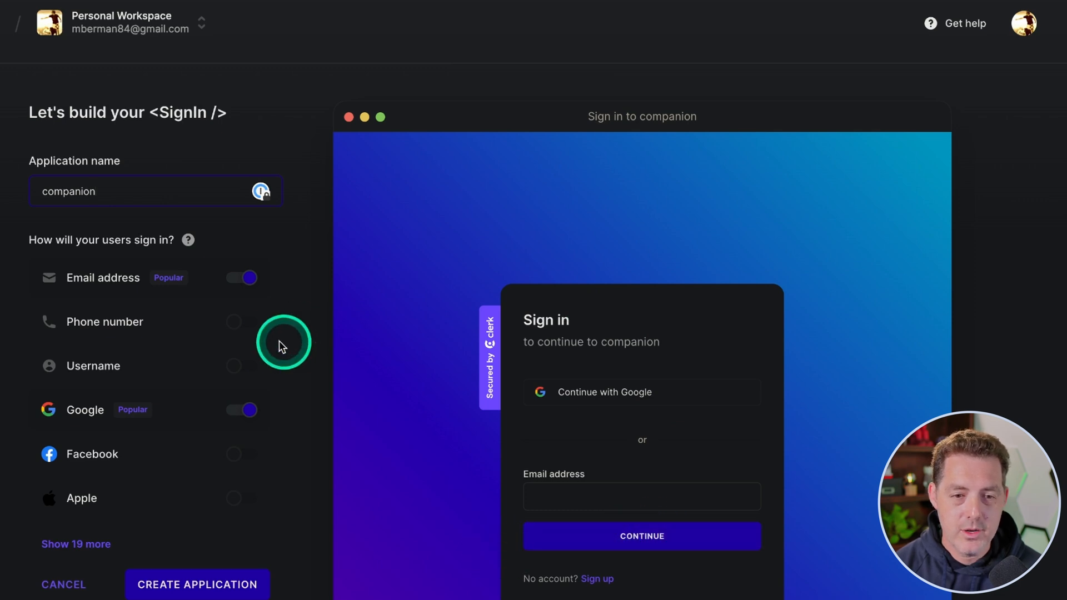
{"action": "mouse_move", "coordinate": [86, 483]}
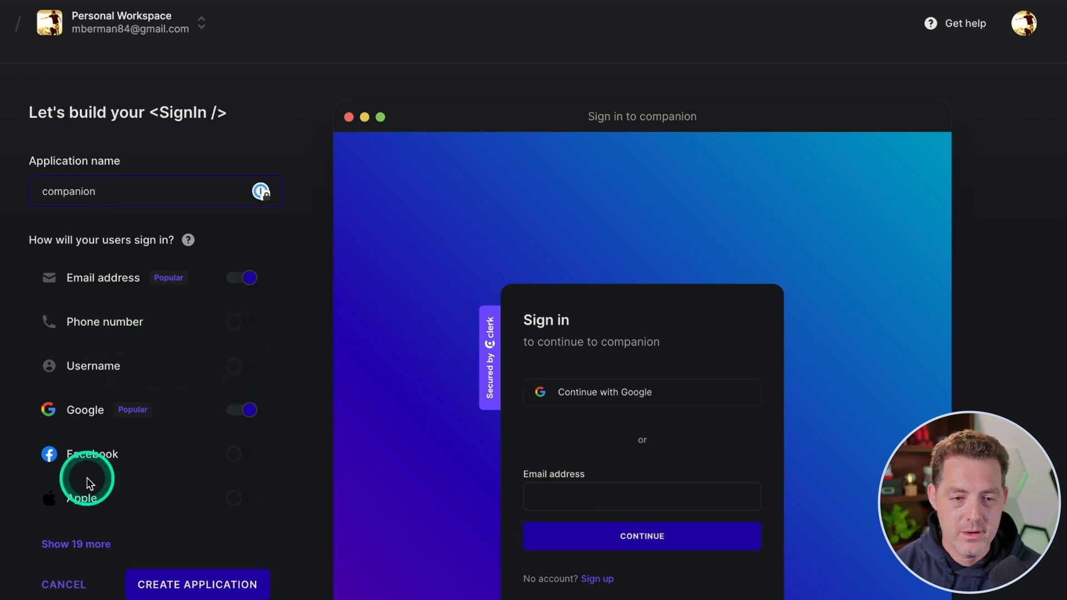
{"action": "mouse_move", "coordinate": [115, 292]}
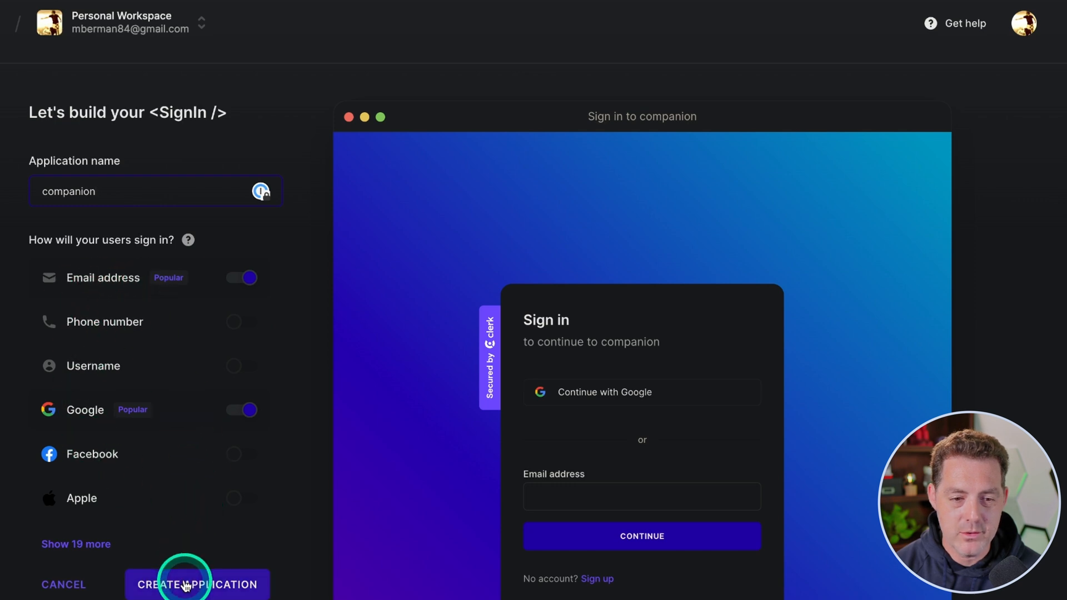
{"action": "left_click", "coordinate": [198, 584]}
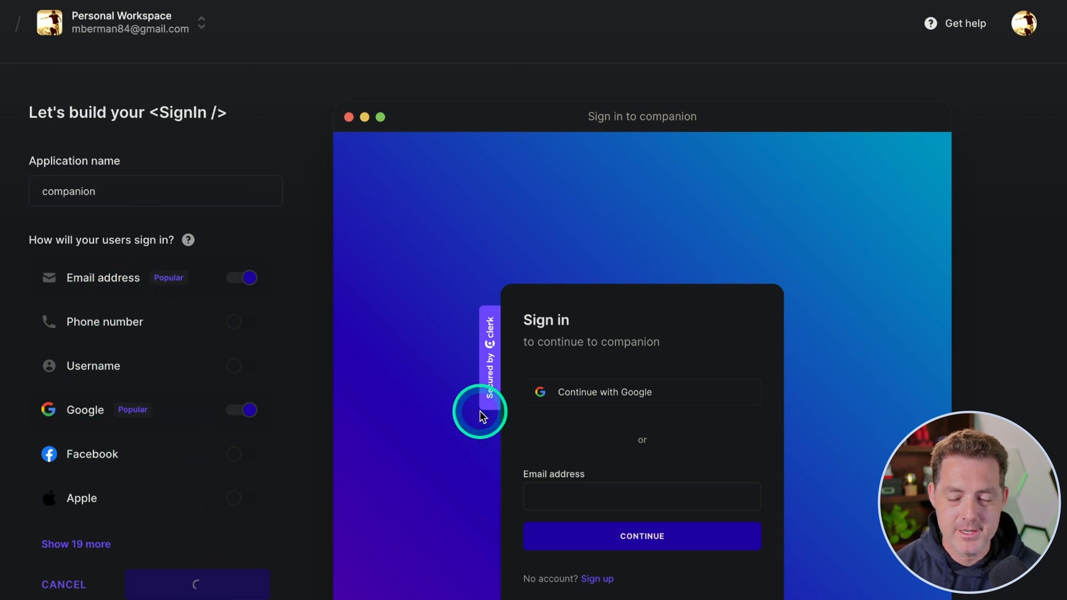
- Select the publishable key and reveal the hidden secret key value
{"action": "left_click", "coordinate": [198, 583]}
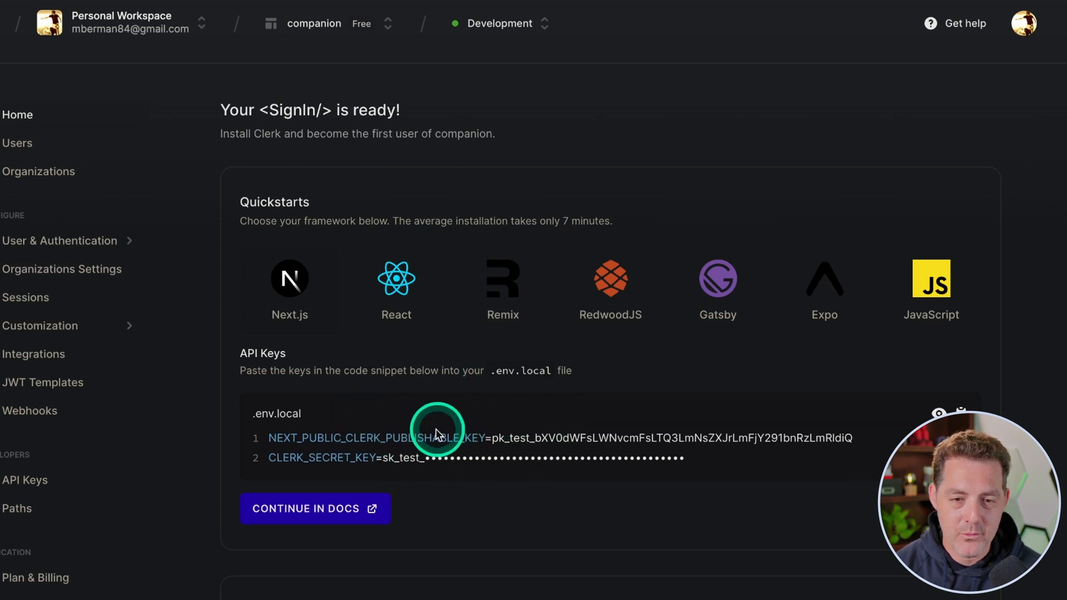
{"action": "mouse_move", "coordinate": [489, 439]}
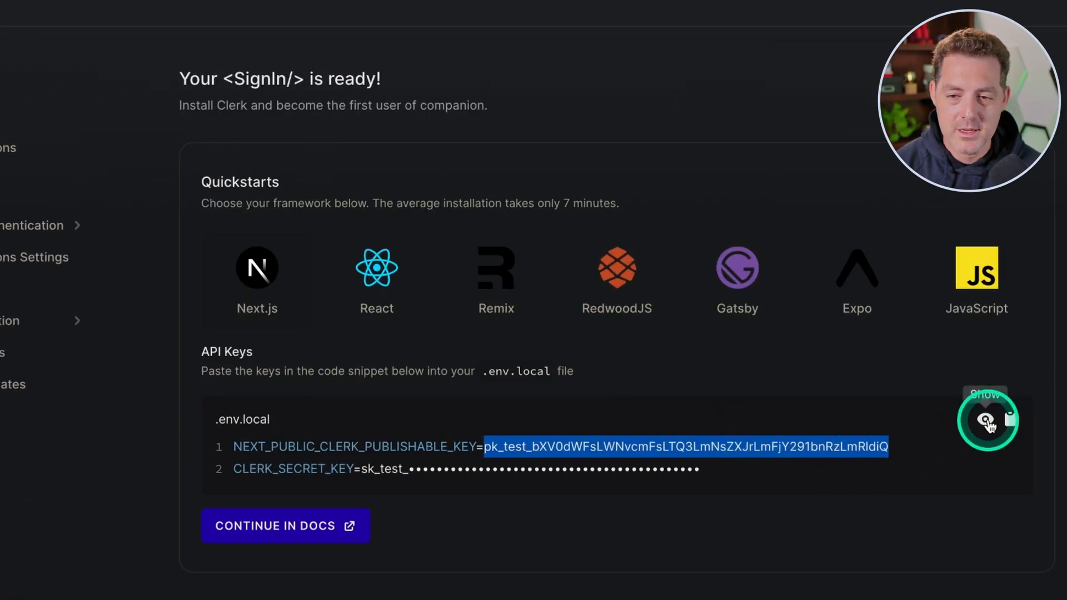
{"action": "left_click", "coordinate": [986, 419]}
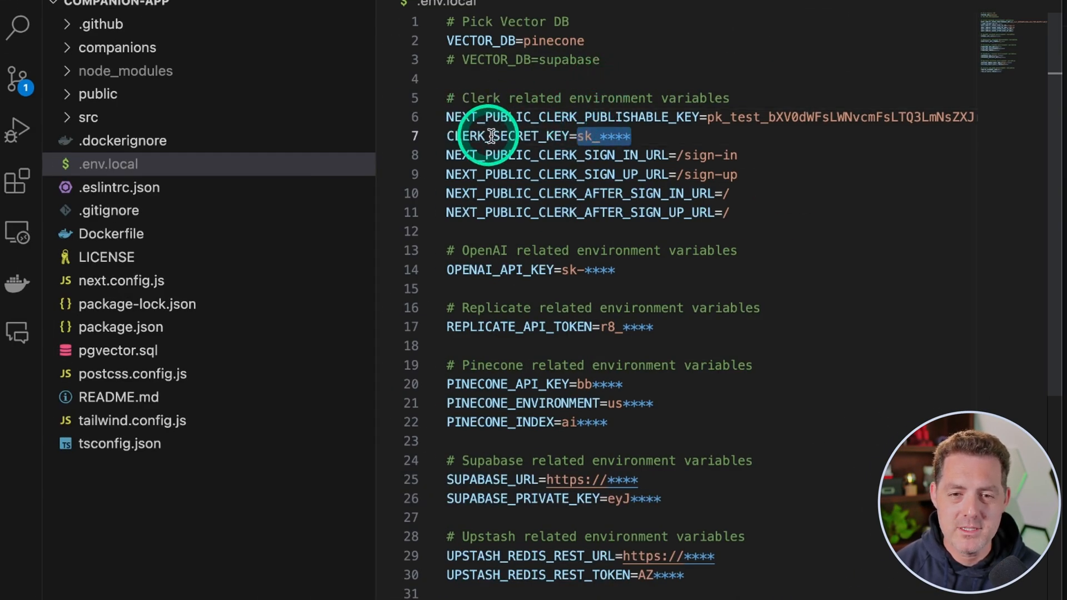
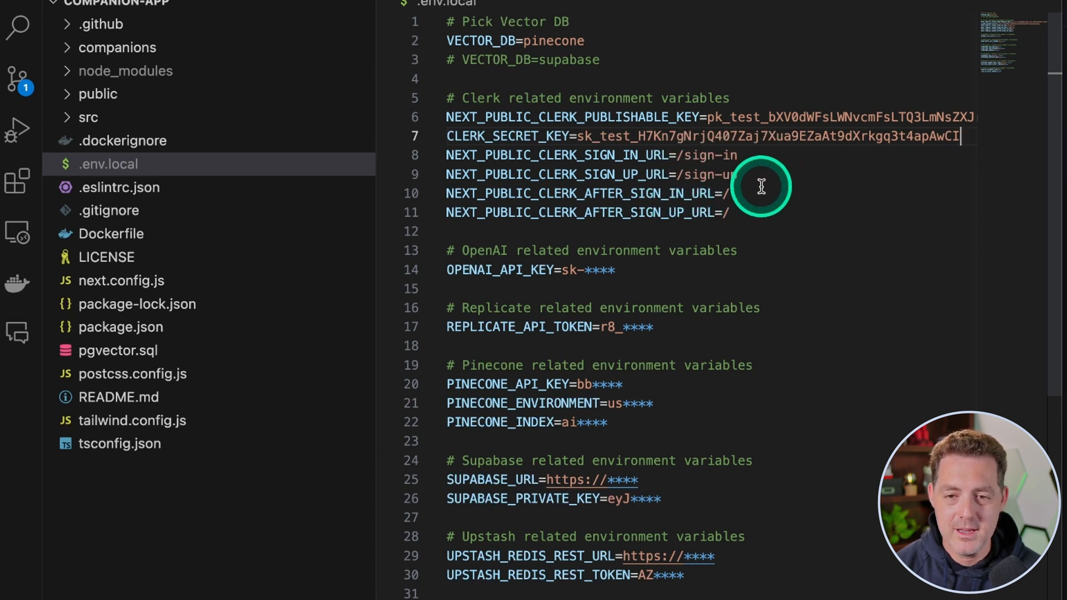
- Paste the Clerk secret key sk_test_... into CLERK_SECRET_KEY in .env.local
{"action": "mouse_move", "coordinate": [745, 256]}
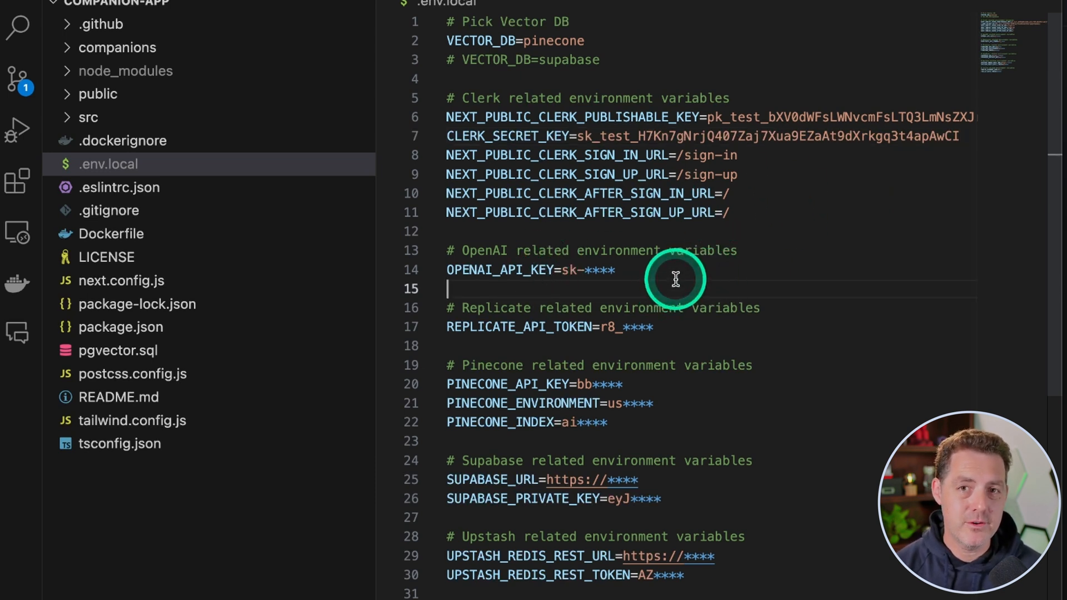
{"action": "mouse_move", "coordinate": [833, 285]}
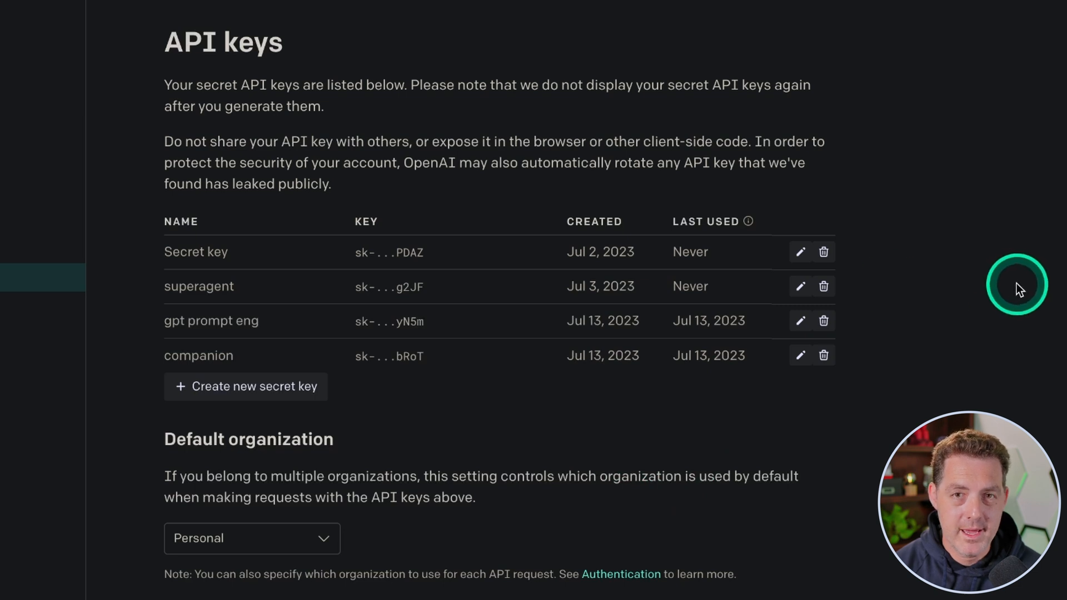
{"action": "mouse_move", "coordinate": [373, 81]}
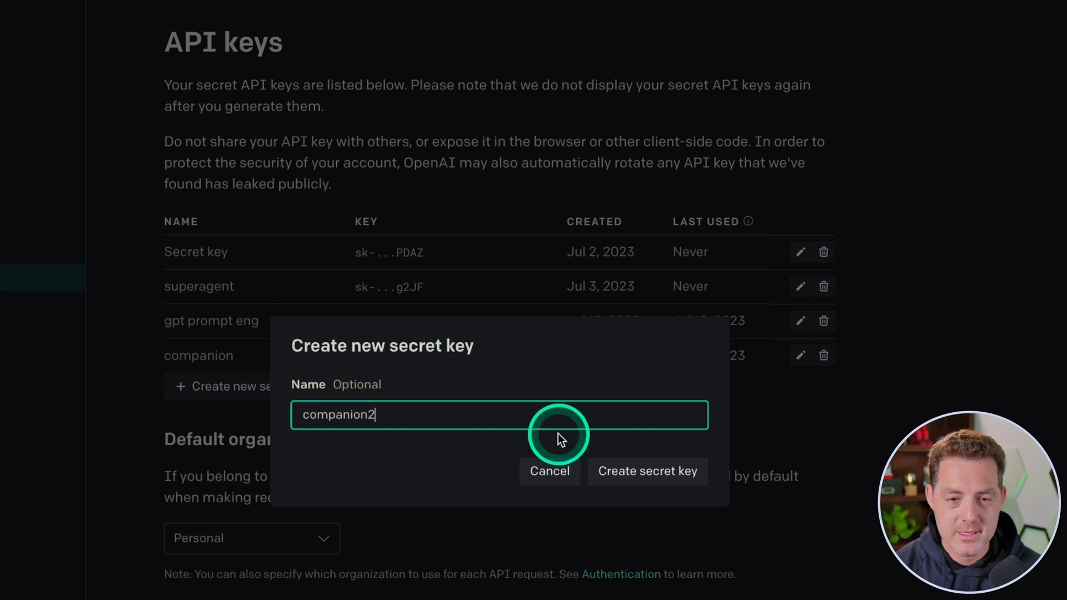
- Create the OpenAI secret key named companion2
{"action": "left_click", "coordinate": [647, 471]}
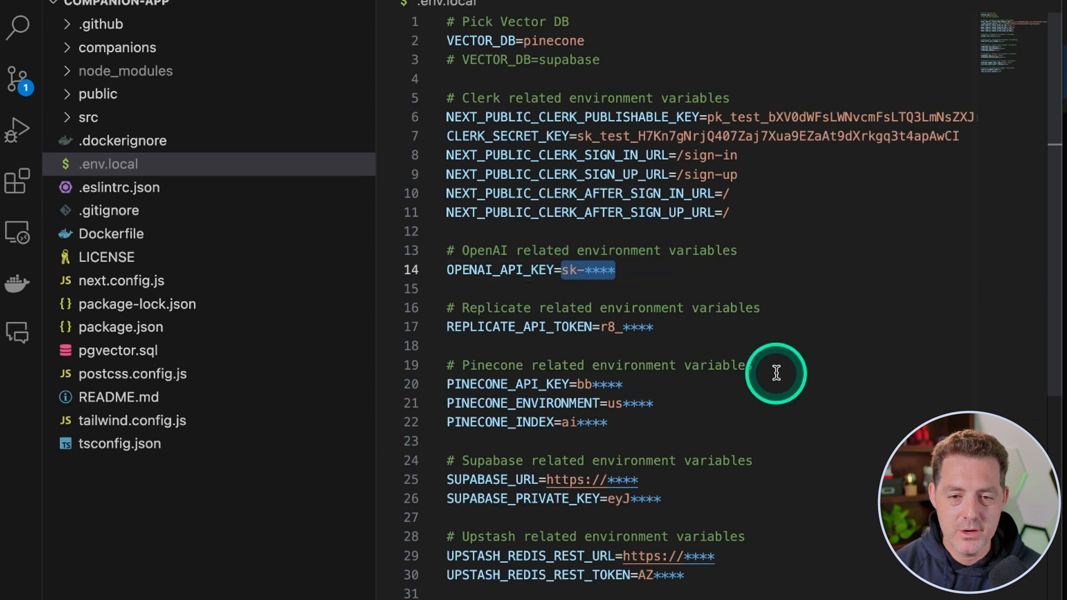
{"action": "mouse_move", "coordinate": [782, 401]}
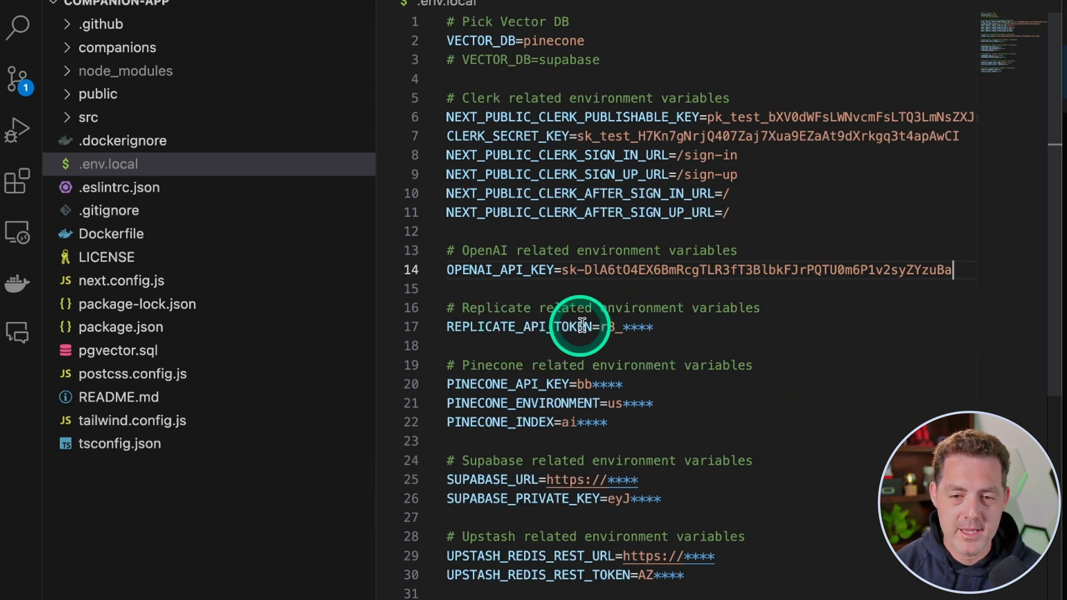
{"action": "mouse_move", "coordinate": [755, 357]}
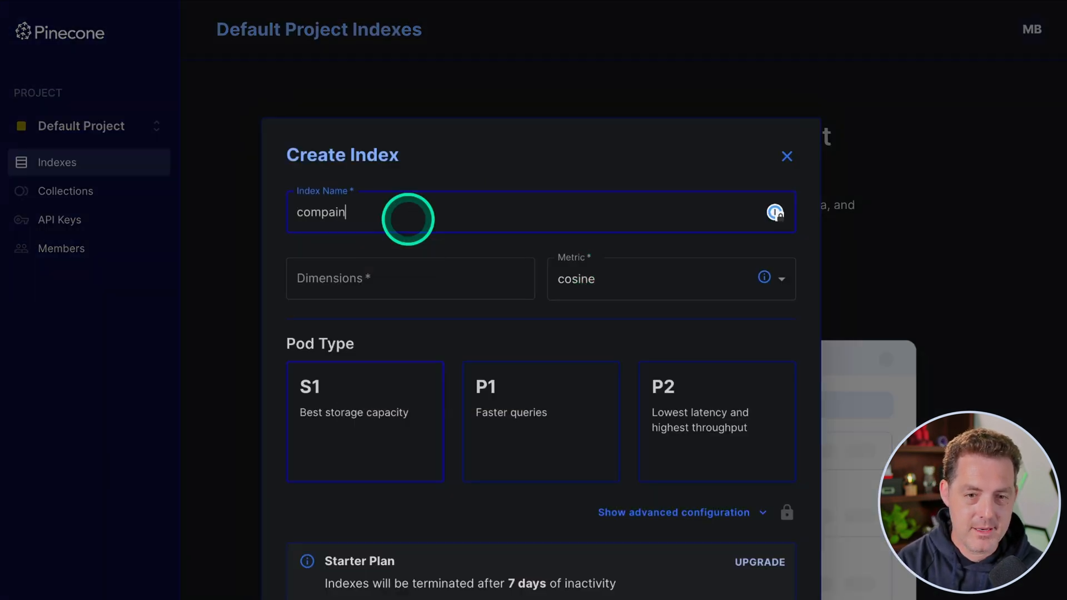
- Create the companion index with 1536 dimensions and cosine metric, then view the project's API keys
{"action": "type", "text": "1536"}
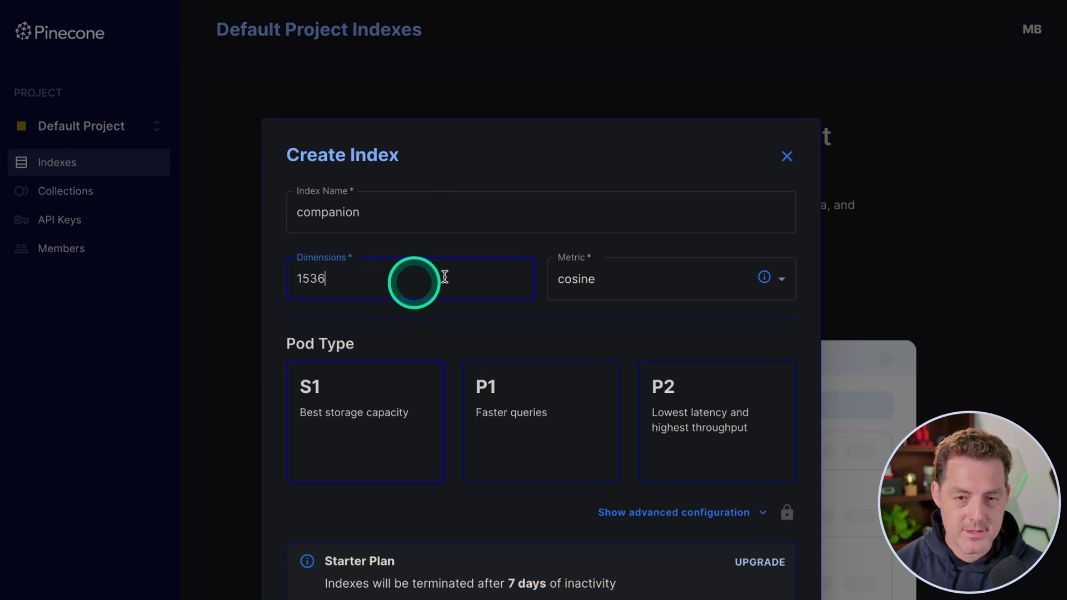
{"action": "mouse_move", "coordinate": [550, 219]}
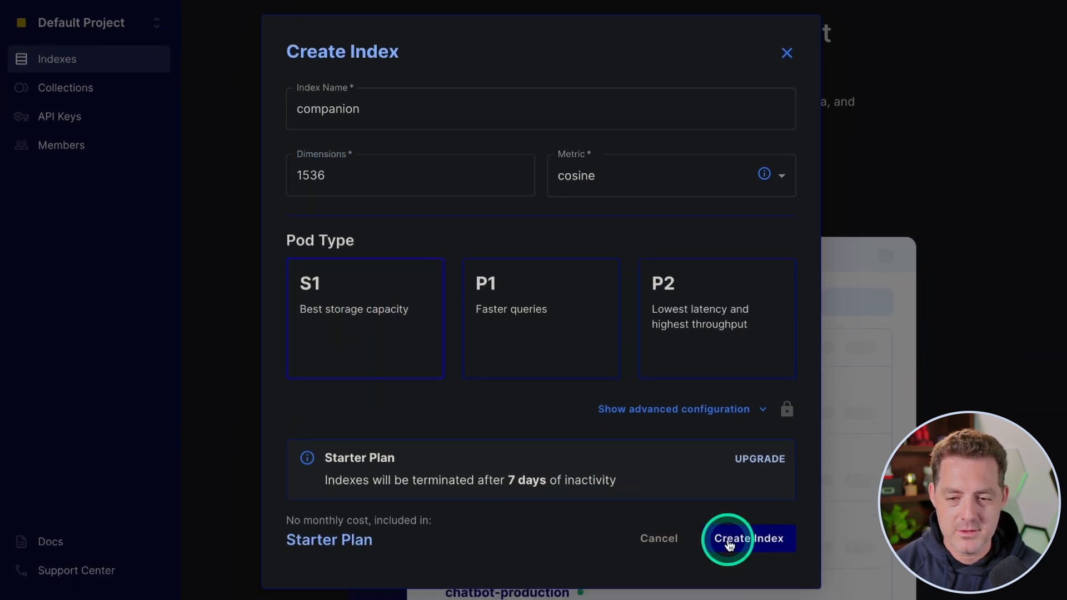
{"action": "left_click", "coordinate": [748, 538]}
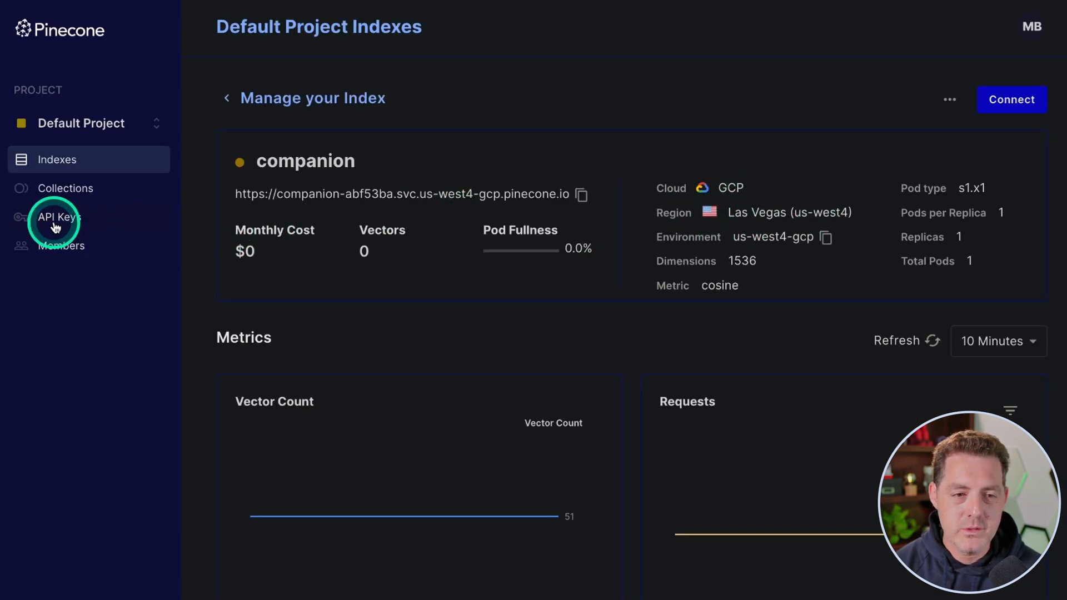
{"action": "left_click", "coordinate": [57, 216]}
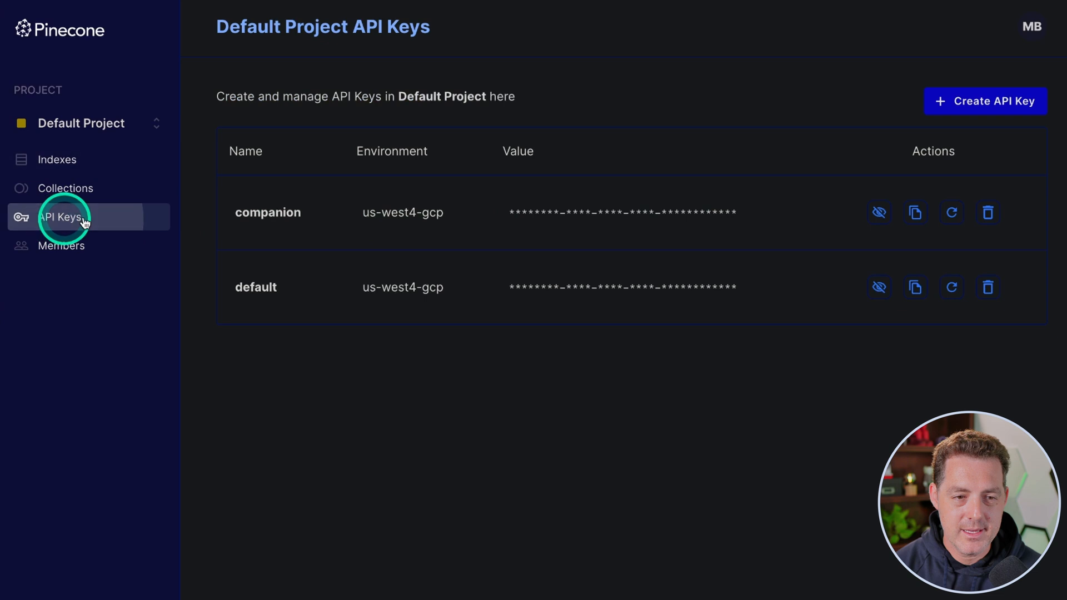
- Create a new Pinecone API key named companion2 in the Default Project
{"action": "left_click", "coordinate": [985, 102]}
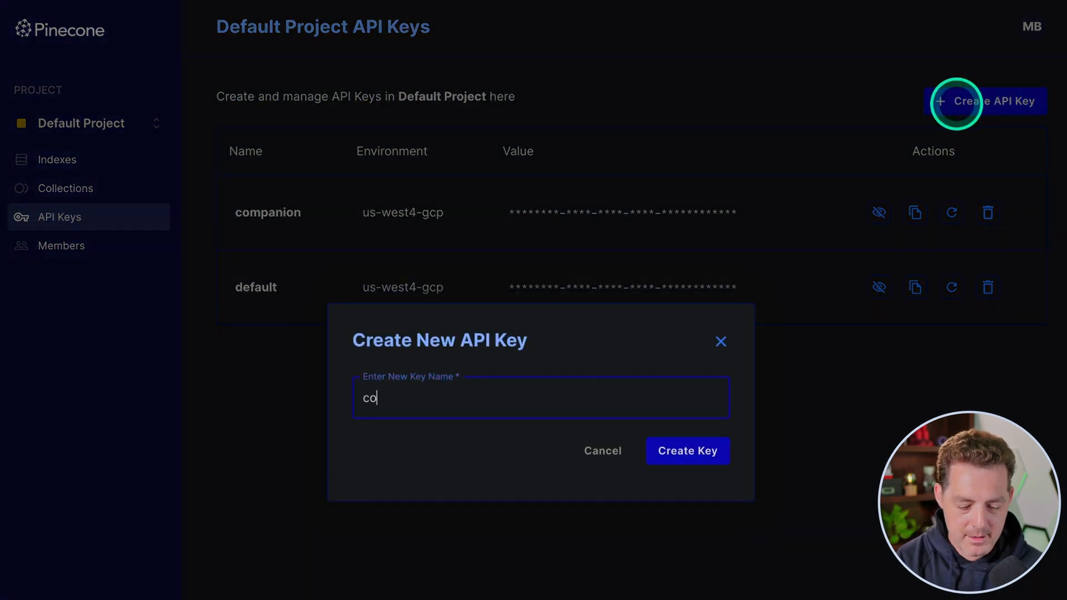
{"action": "type", "text": "mpanion2"}
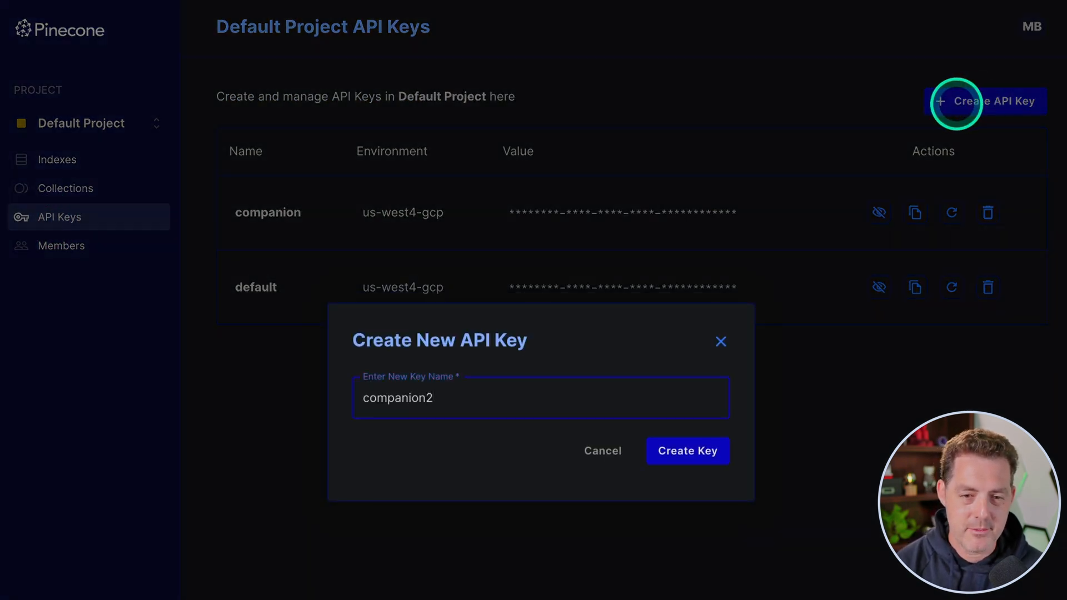
{"action": "left_click", "coordinate": [686, 450]}
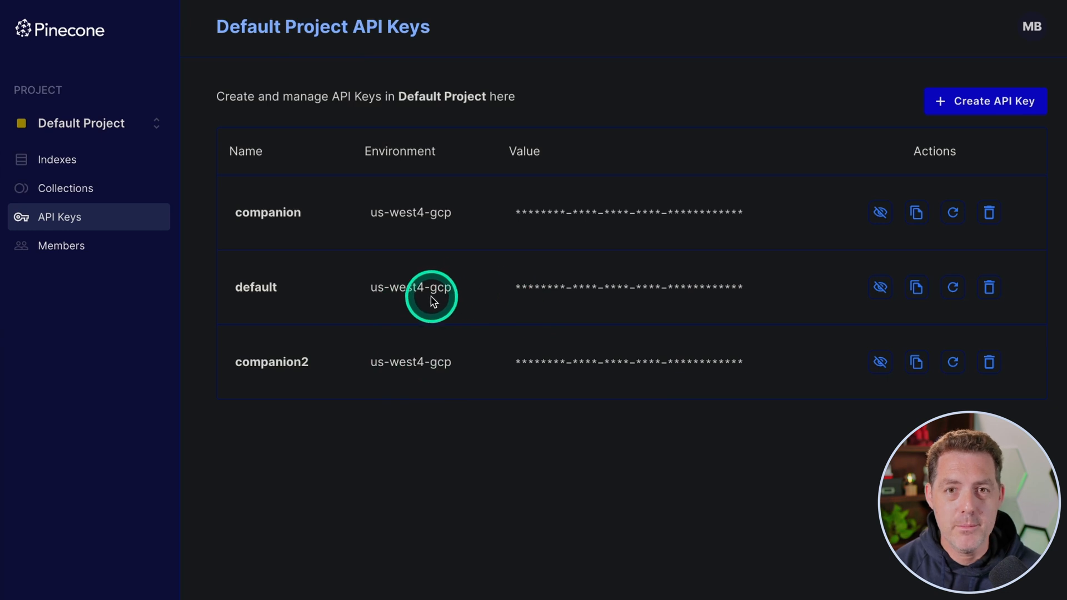
{"action": "mouse_move", "coordinate": [374, 368]}
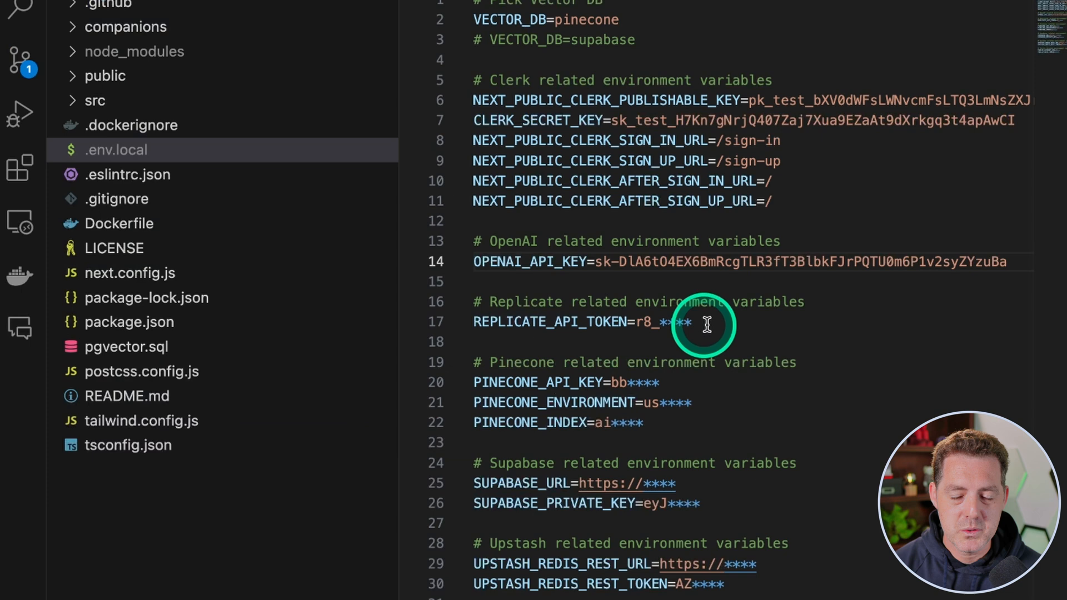
{"action": "mouse_move", "coordinate": [643, 402]}
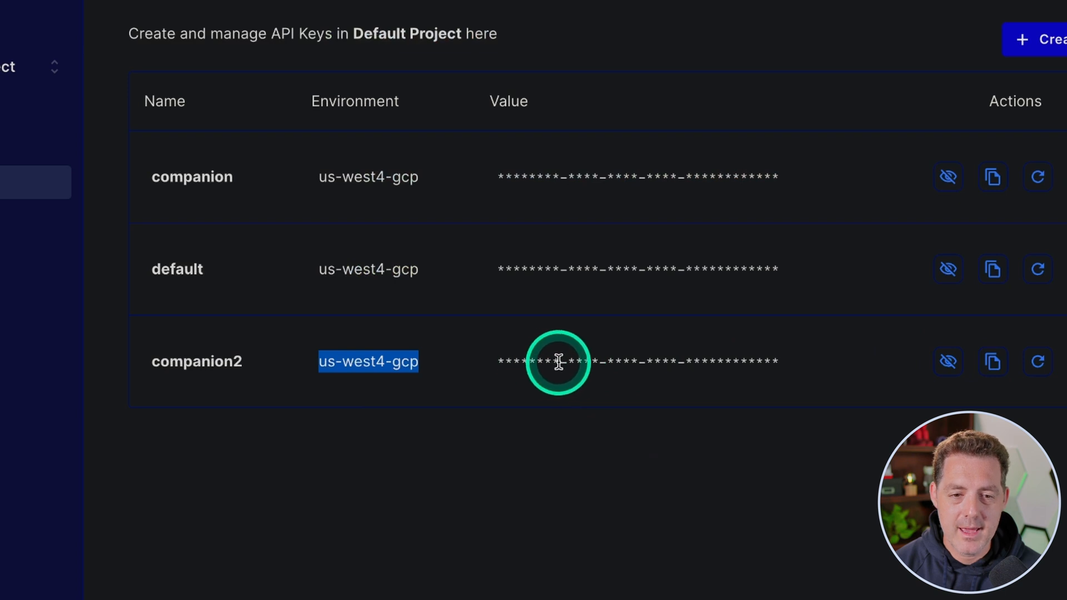
{"action": "mouse_move", "coordinate": [947, 361]}
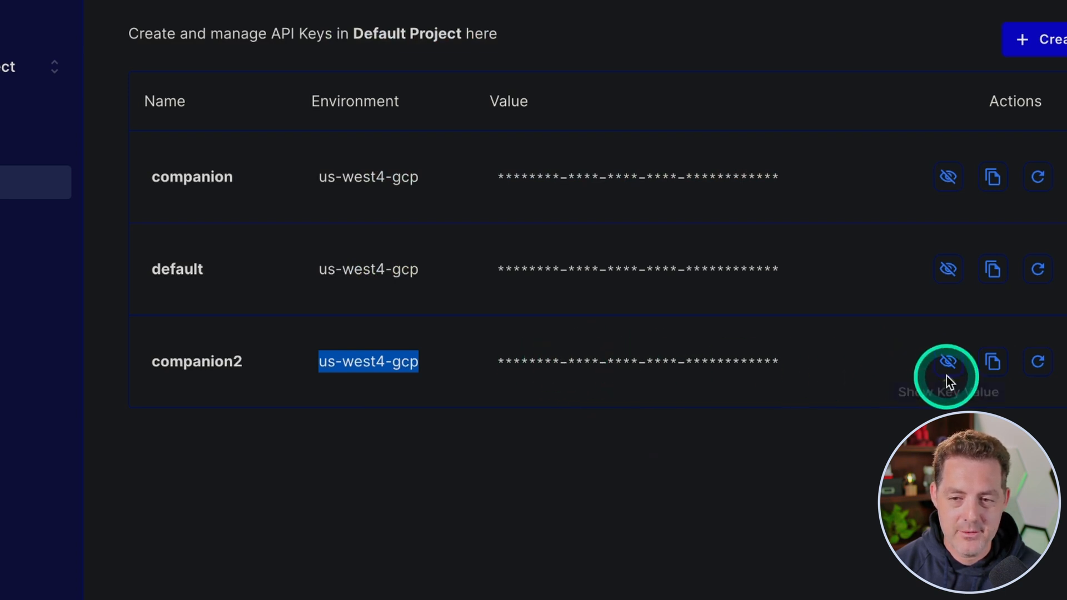
{"action": "mouse_move", "coordinate": [947, 361]}
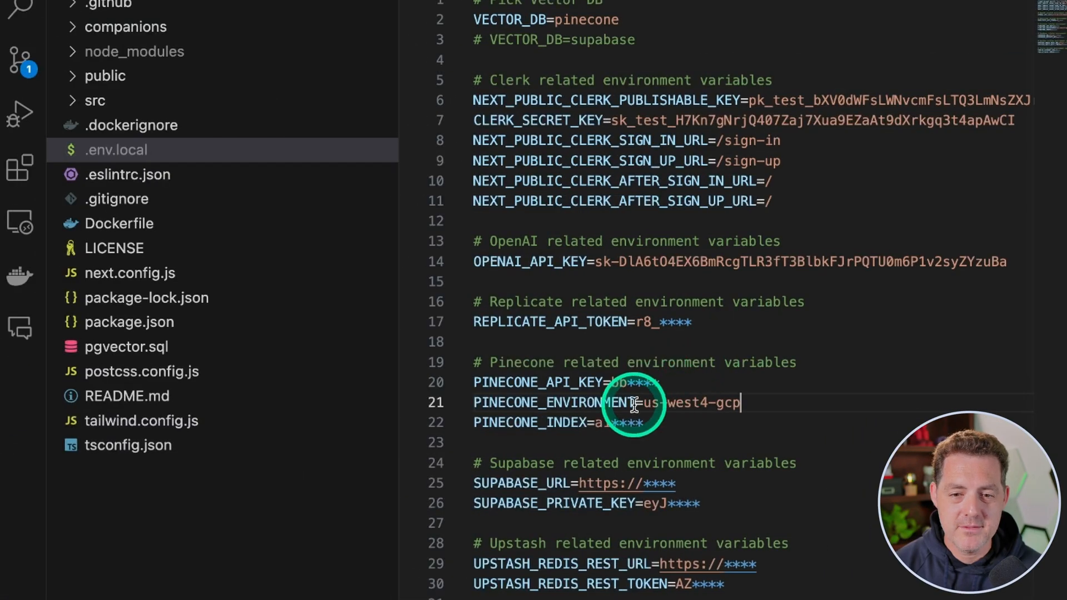
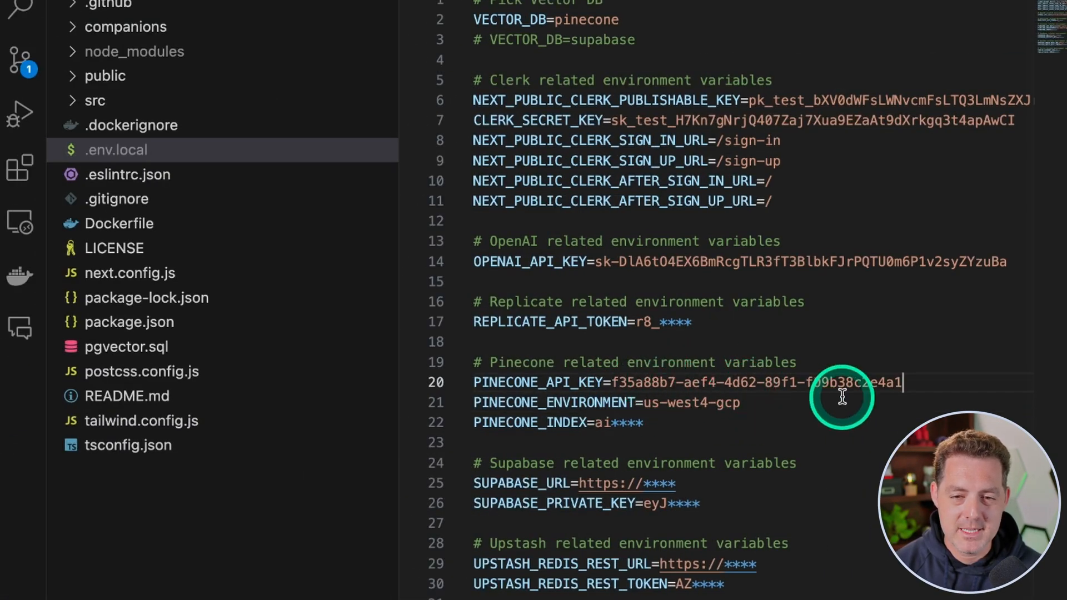
{"action": "mouse_move", "coordinate": [590, 445]}
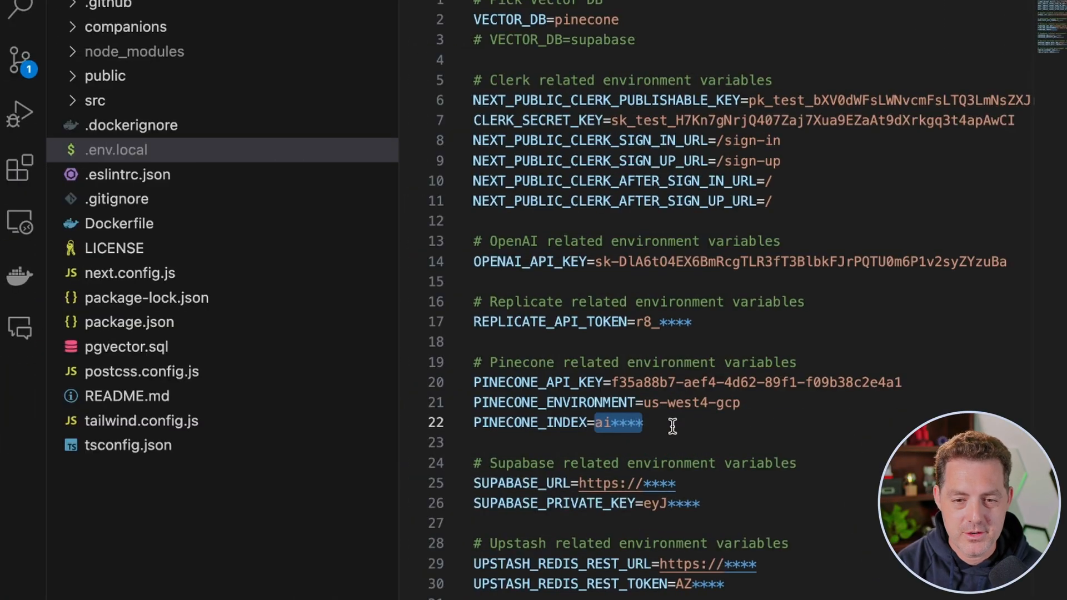
{"action": "type", "text": "companion"}
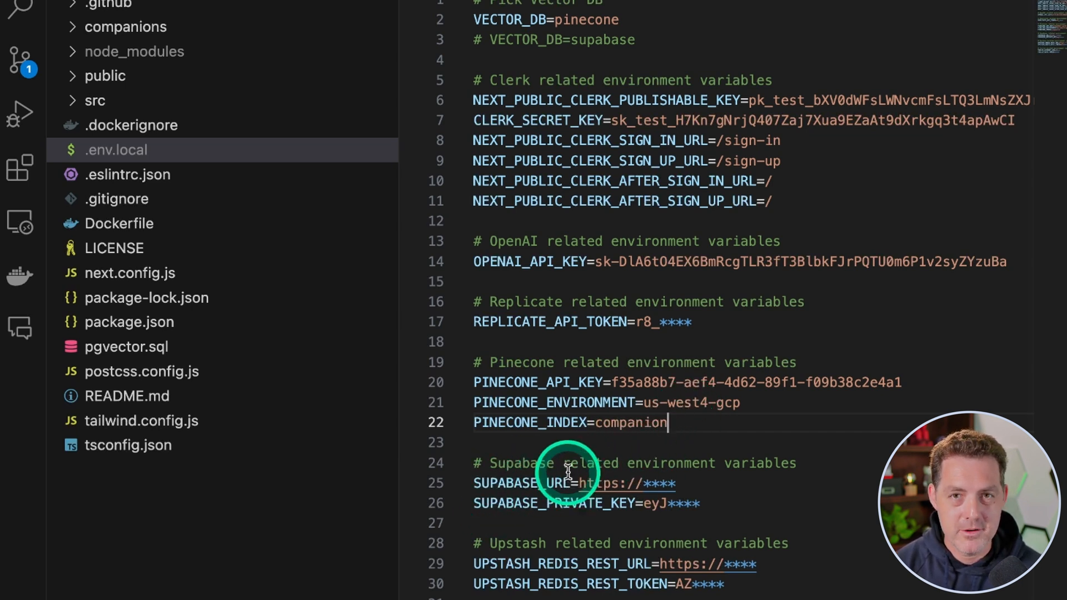
{"action": "mouse_move", "coordinate": [635, 503]}
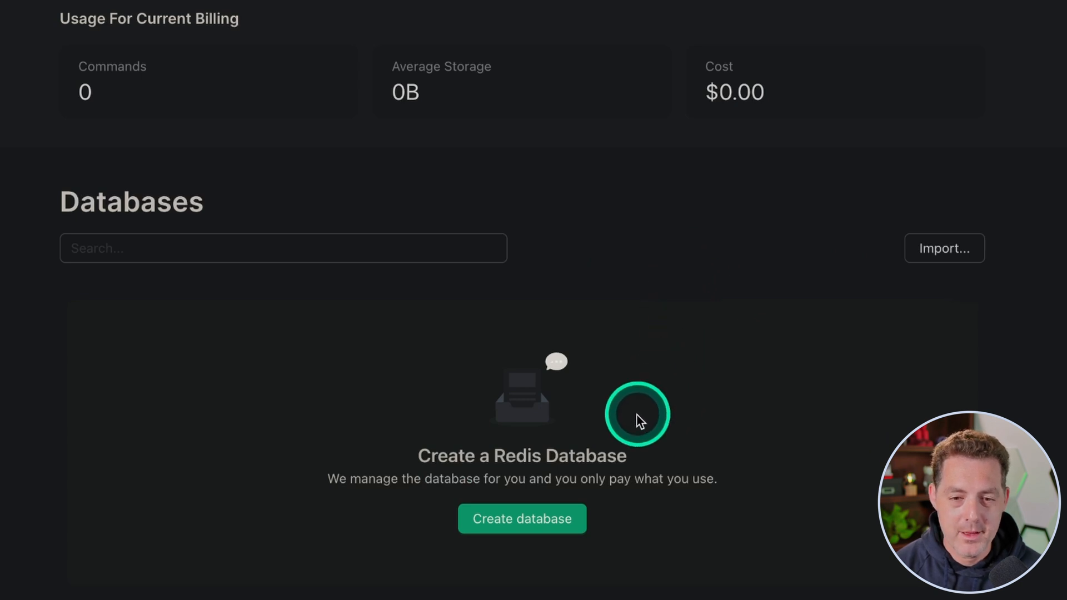
- Start a new Redis database named companion with Oregon added as a read region
{"action": "left_click", "coordinate": [521, 519]}
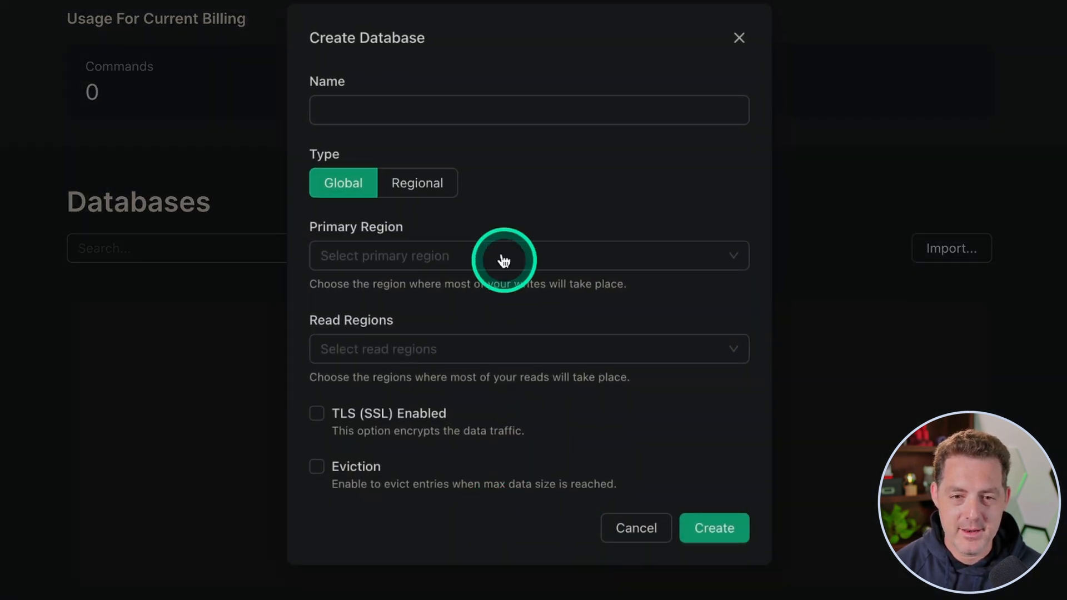
{"action": "type", "text": "companion"}
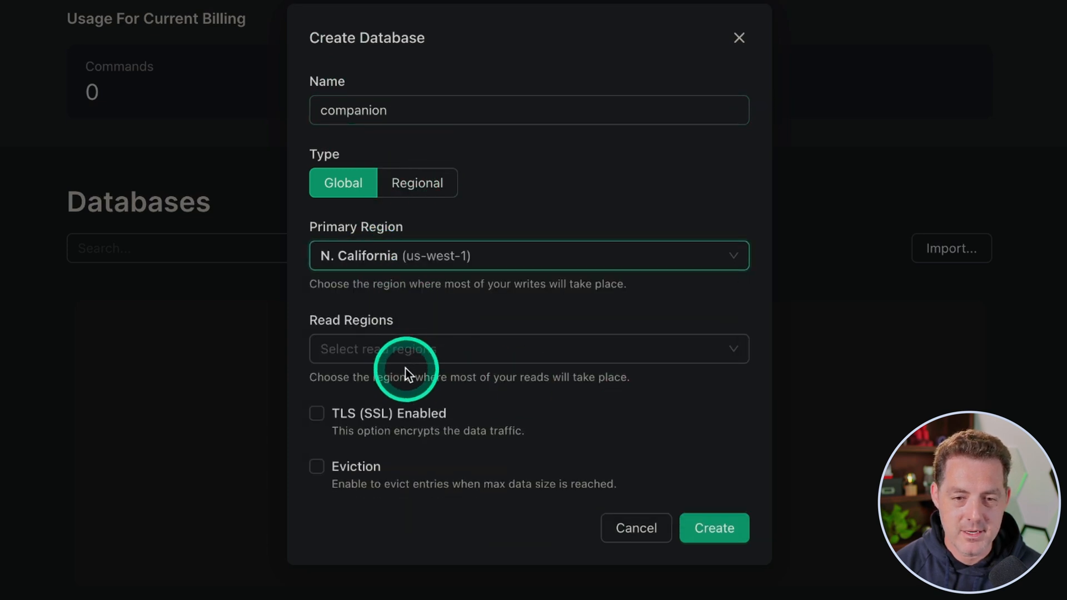
{"action": "left_click", "coordinate": [528, 348]}
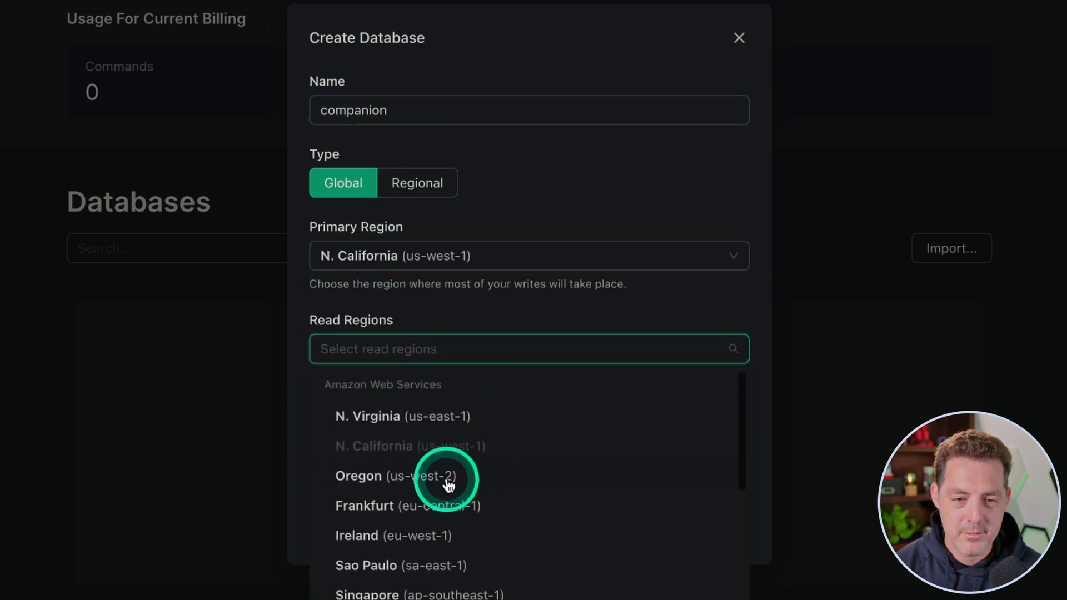
{"action": "left_click", "coordinate": [398, 475]}
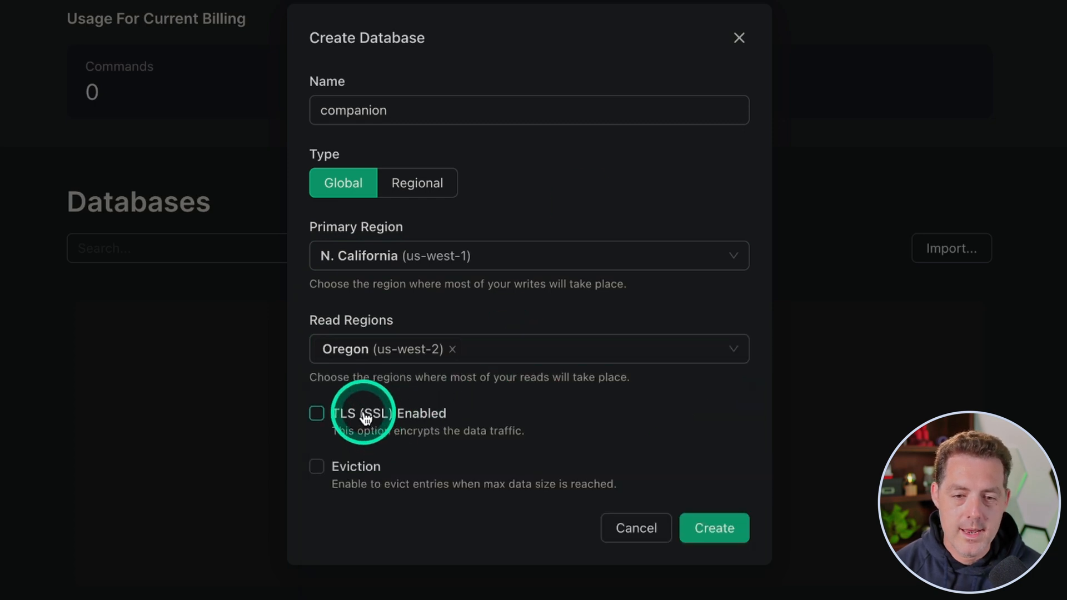
- Enable TLS (SSL) encryption and eviction, then create the companion database
{"action": "left_click", "coordinate": [317, 413]}
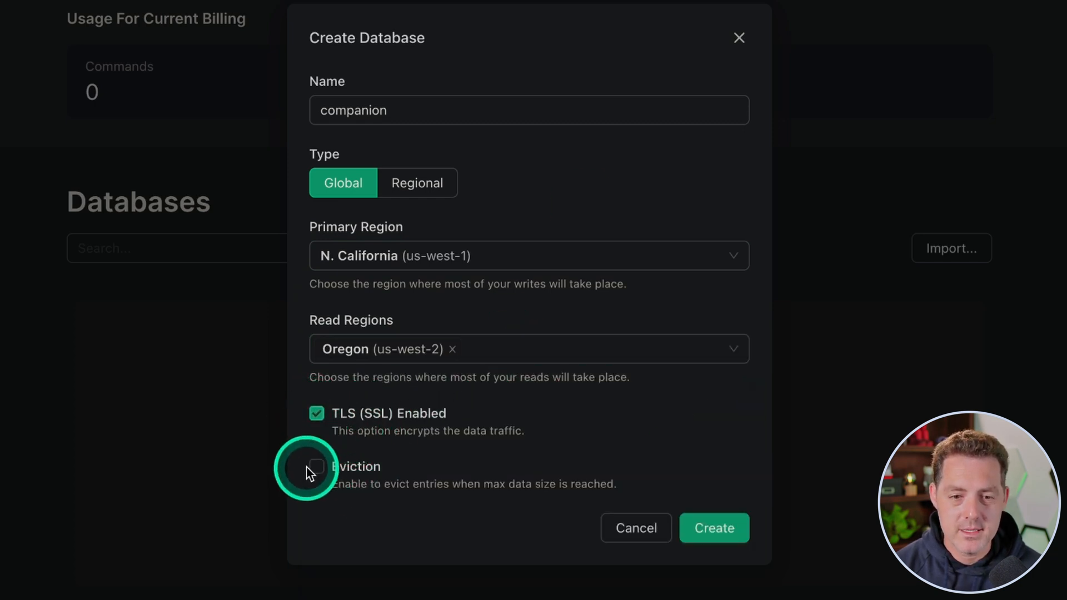
{"action": "left_click", "coordinate": [316, 466]}
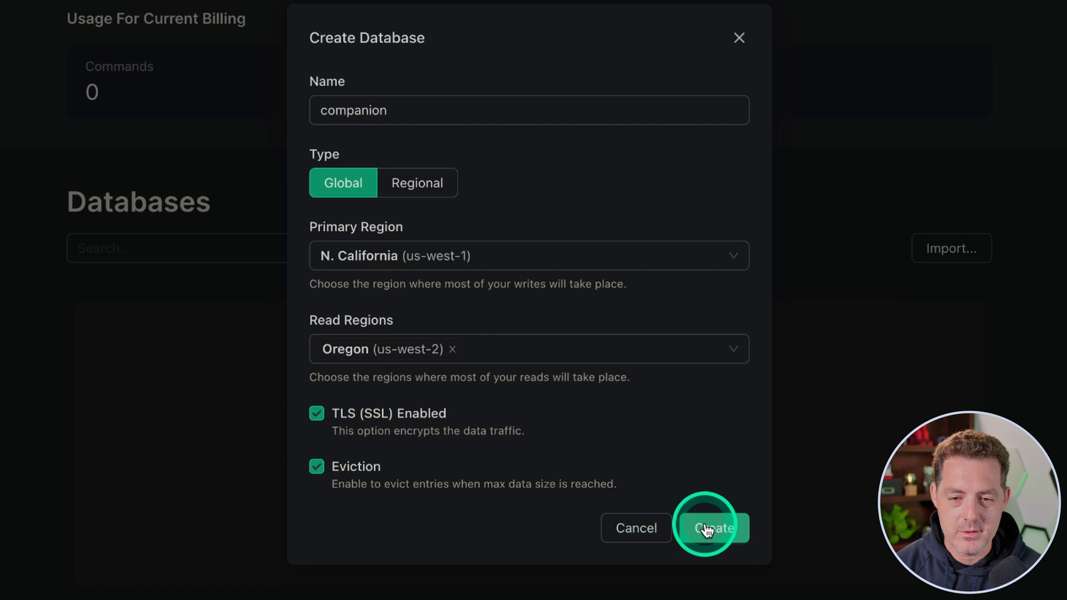
{"action": "left_click", "coordinate": [711, 528]}
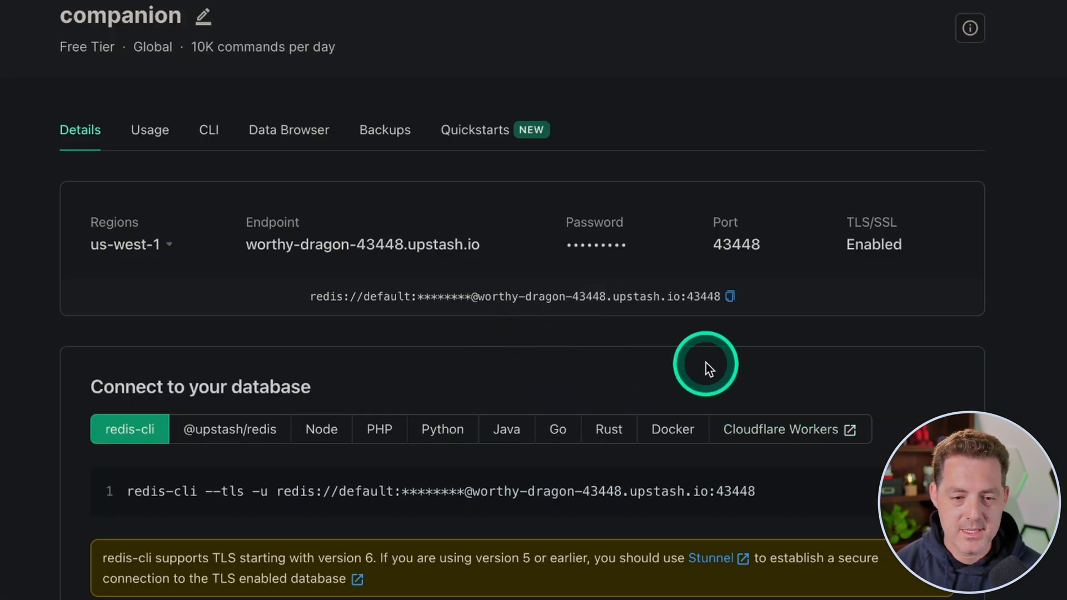
- Show the REST API credentials as a .env snippet with UPSTASH_REDIS_REST_URL and token
{"action": "scroll", "scroll_direction": "down", "scroll_amount": 3}
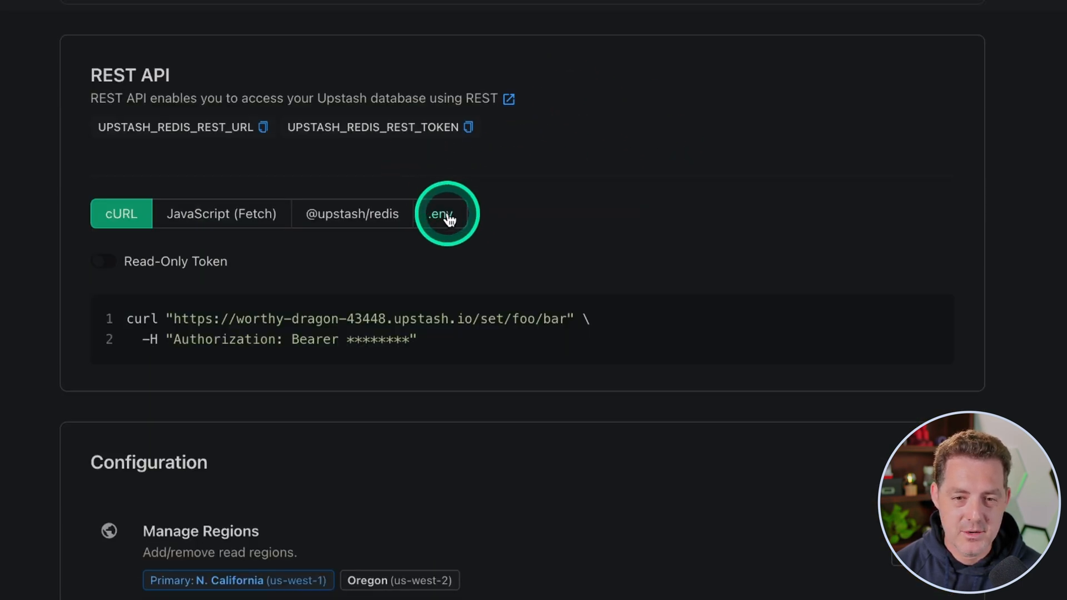
{"action": "left_click", "coordinate": [440, 213]}
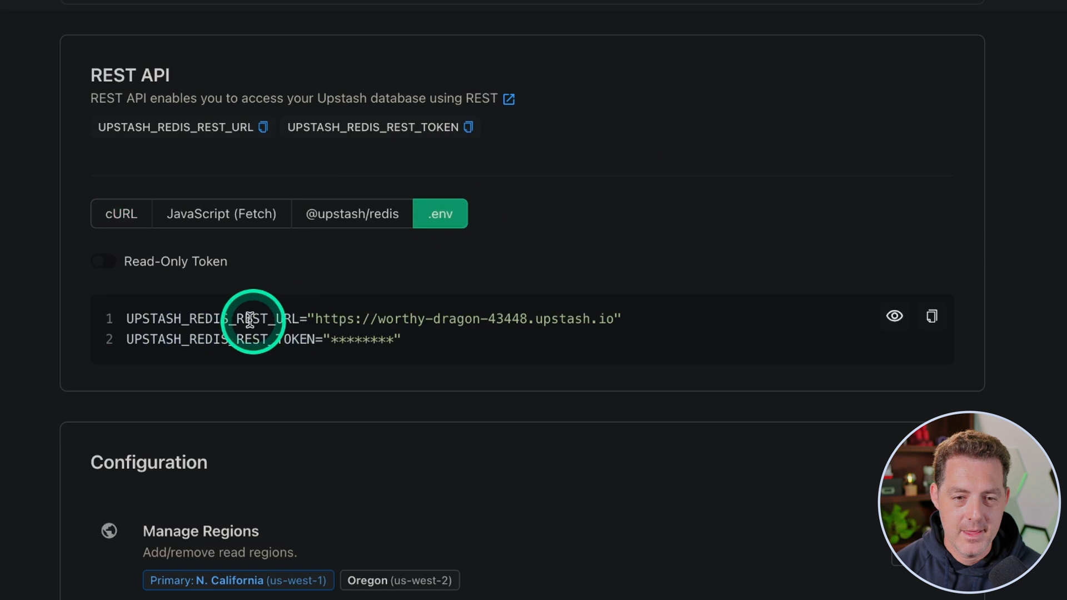
{"action": "mouse_move", "coordinate": [344, 319]}
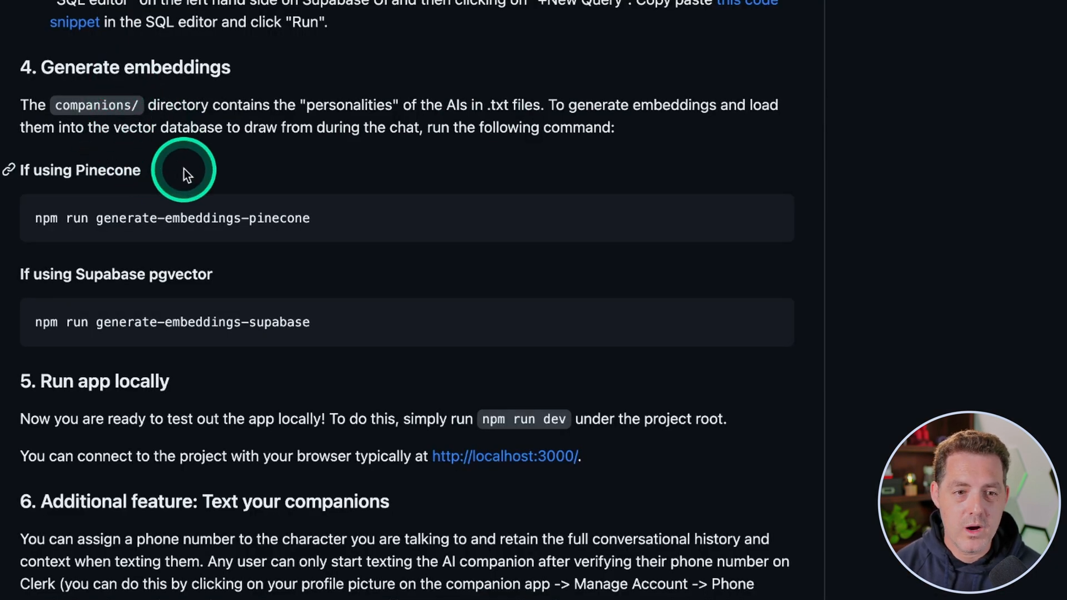
{"action": "mouse_move", "coordinate": [248, 189]}
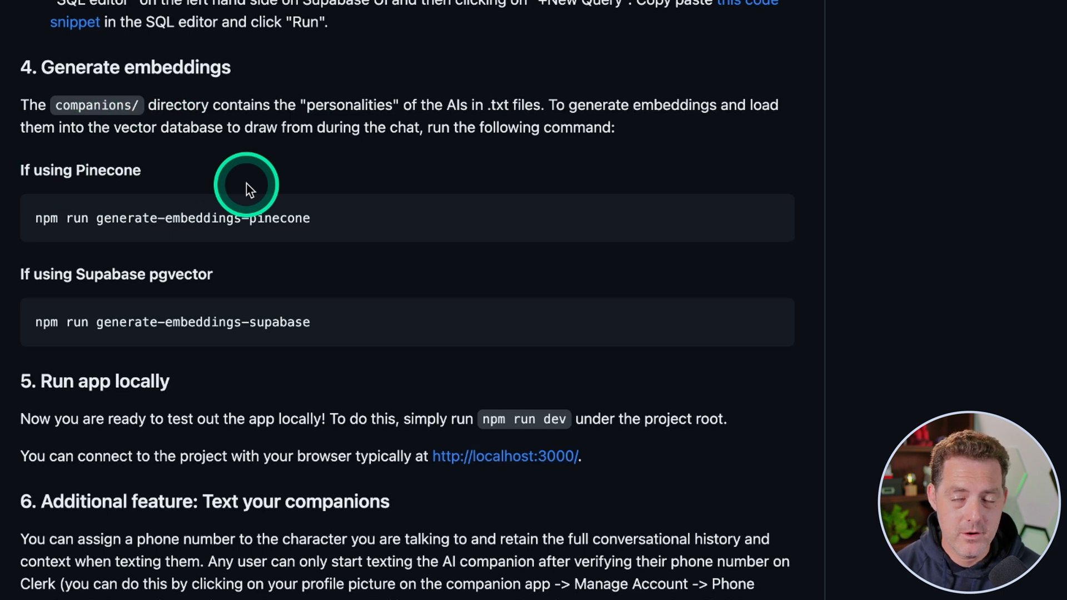
{"action": "mouse_move", "coordinate": [307, 132]}
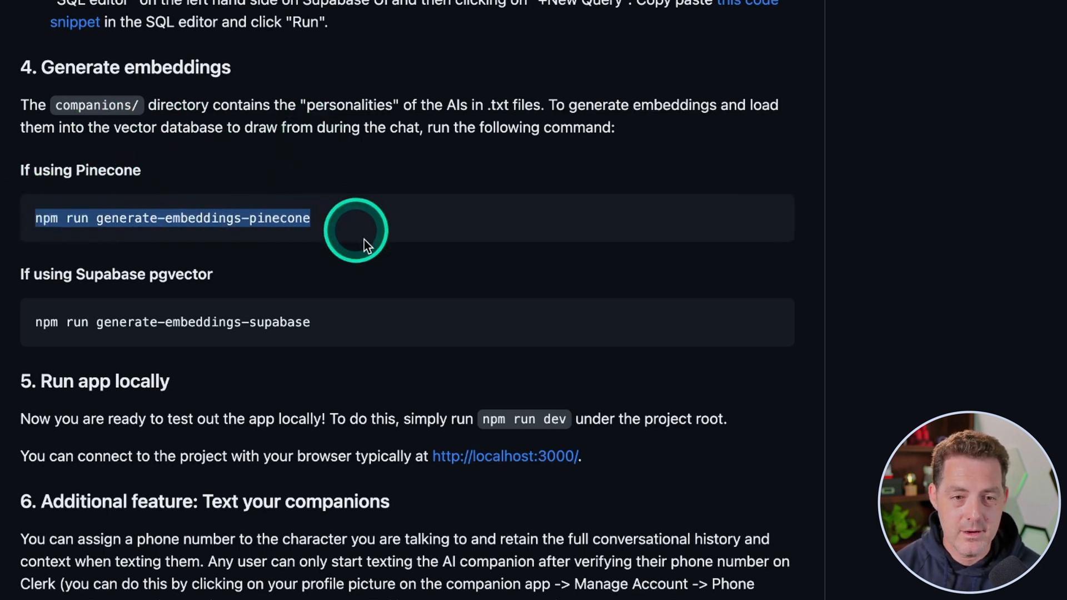
{"action": "mouse_move", "coordinate": [38, 322]}
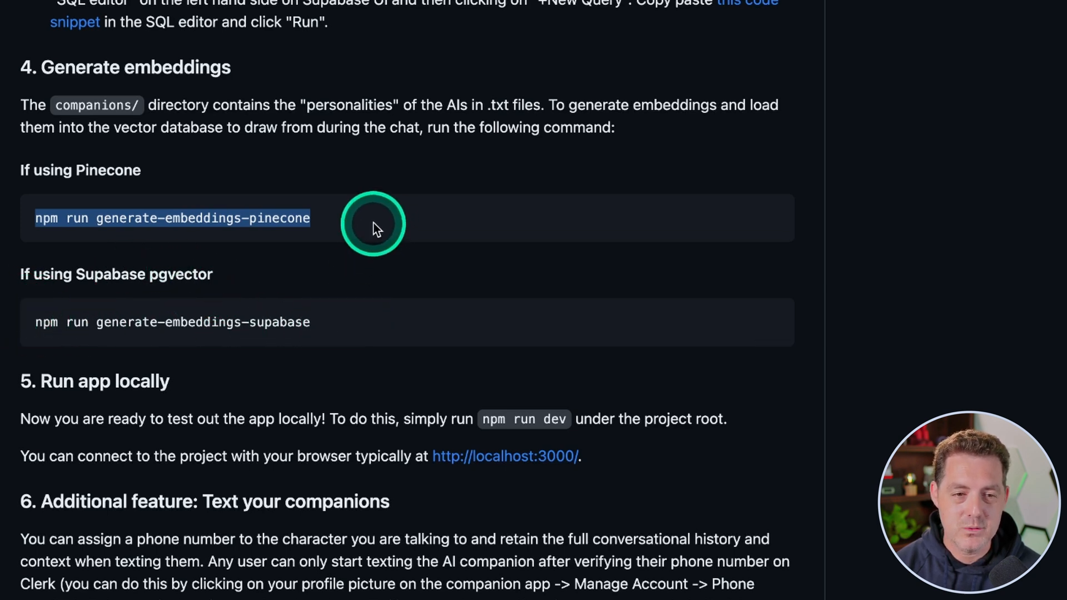
{"action": "mouse_move", "coordinate": [721, 218]}
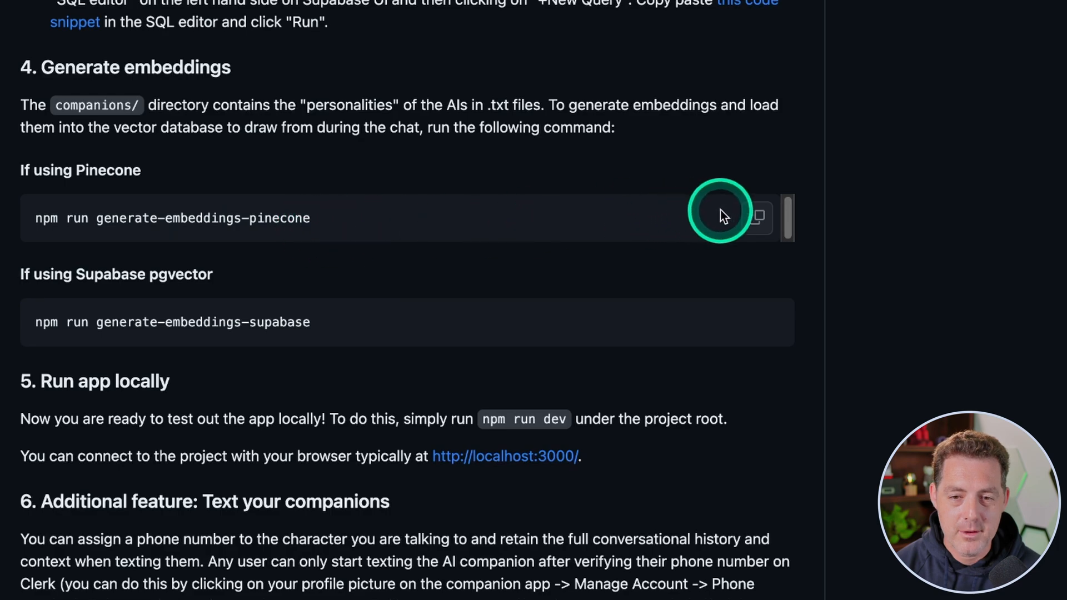
- Copy the npm run generate-embeddings-pinecone command from the README
{"action": "left_click", "coordinate": [756, 218]}
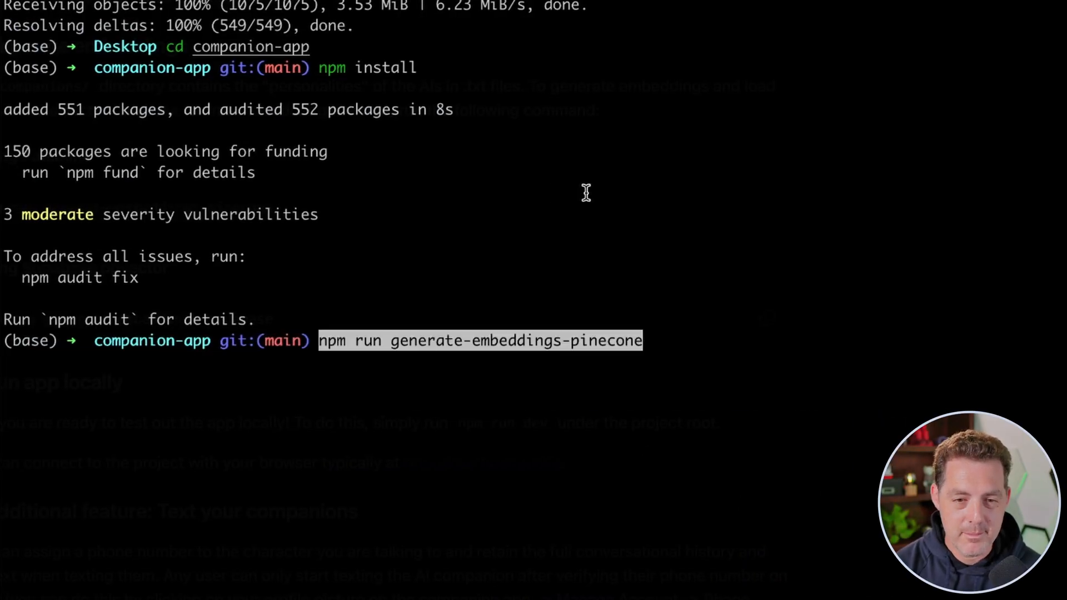
- Run the Pinecone embeddings command, start npm run dev and grab the localhost:3000 address
{"action": "key", "text": "Return"}
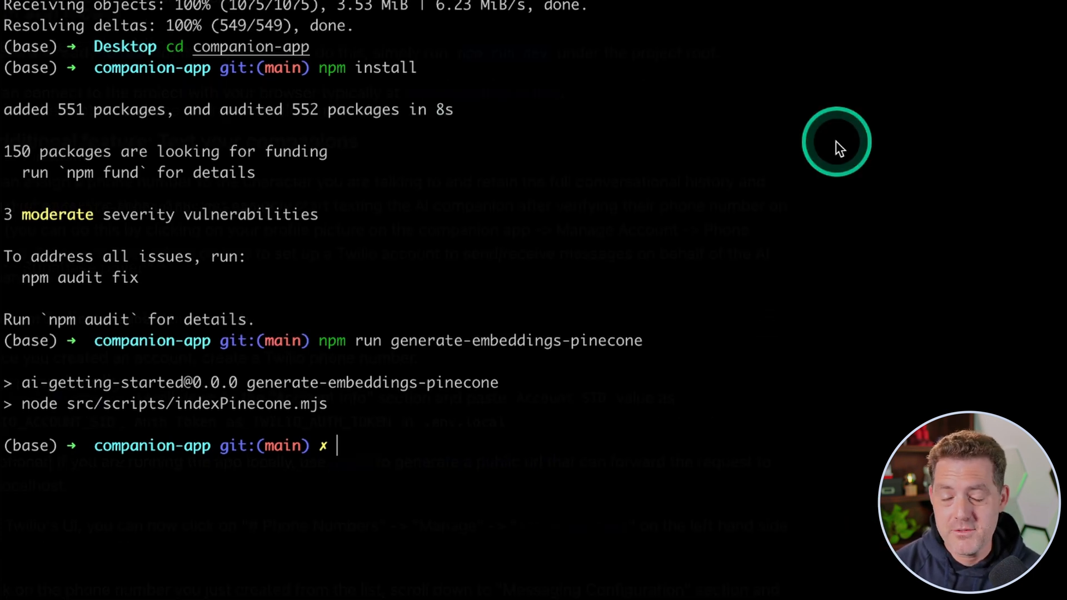
{"action": "type", "text": "npm run dev"}
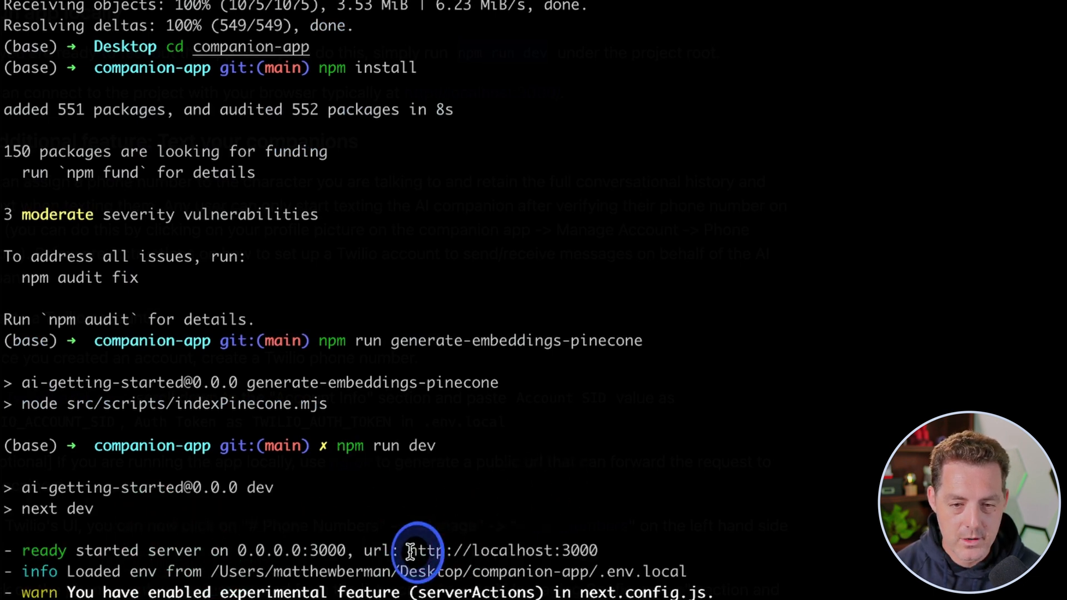
{"action": "double_click", "coordinate": [504, 550]}
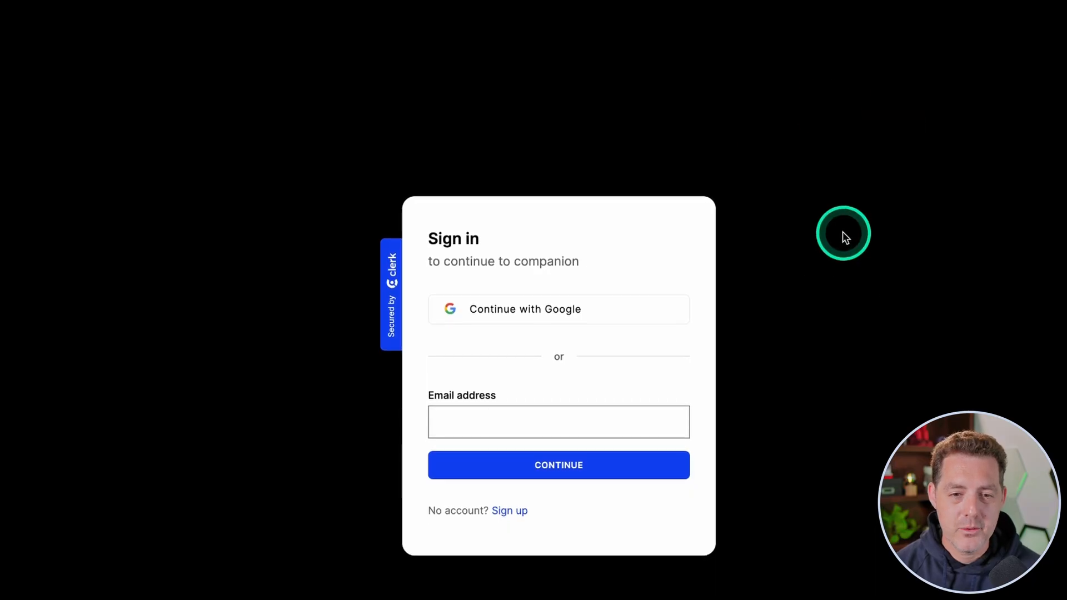
{"action": "mouse_move", "coordinate": [787, 250]}
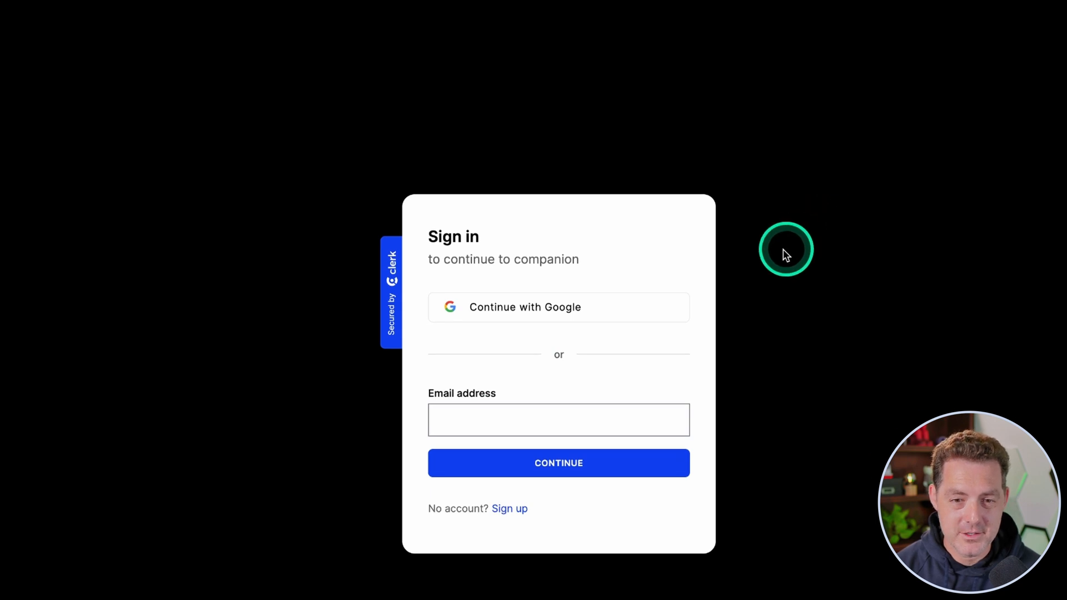
{"action": "mouse_move", "coordinate": [559, 307]}
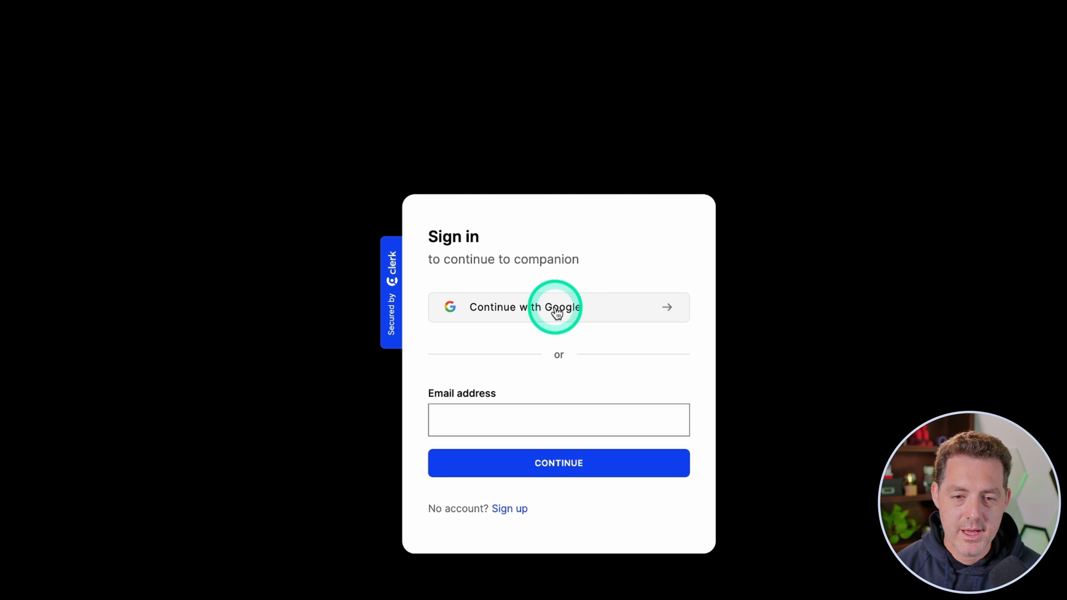
- Continue with Google on the Clerk sign-in page
{"action": "left_click", "coordinate": [558, 307]}
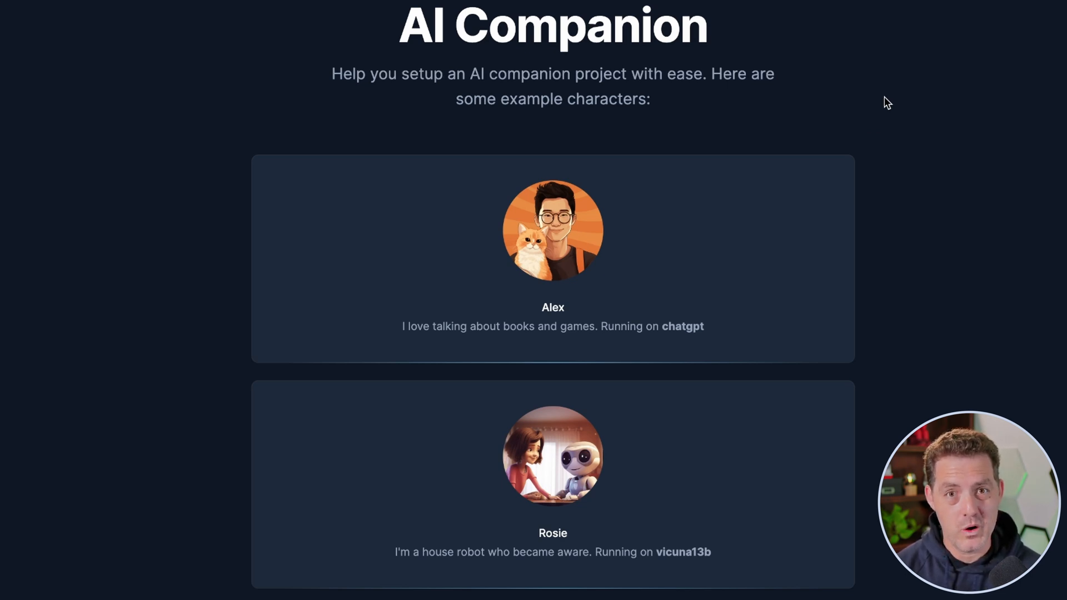
{"action": "left_click", "coordinate": [632, 348]}
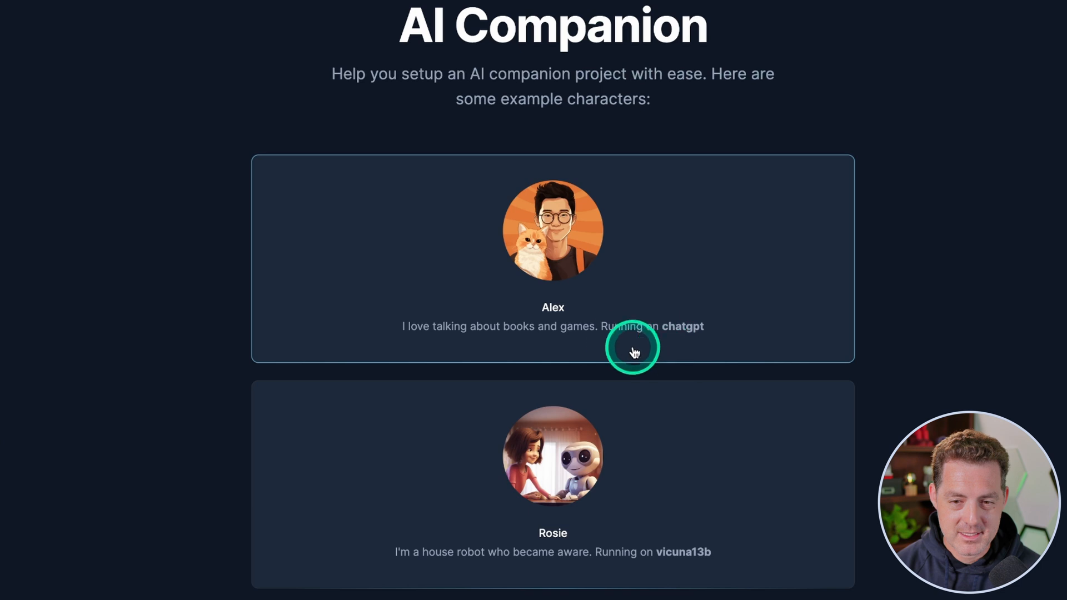
{"action": "scroll", "scroll_direction": "down", "scroll_amount": 3}
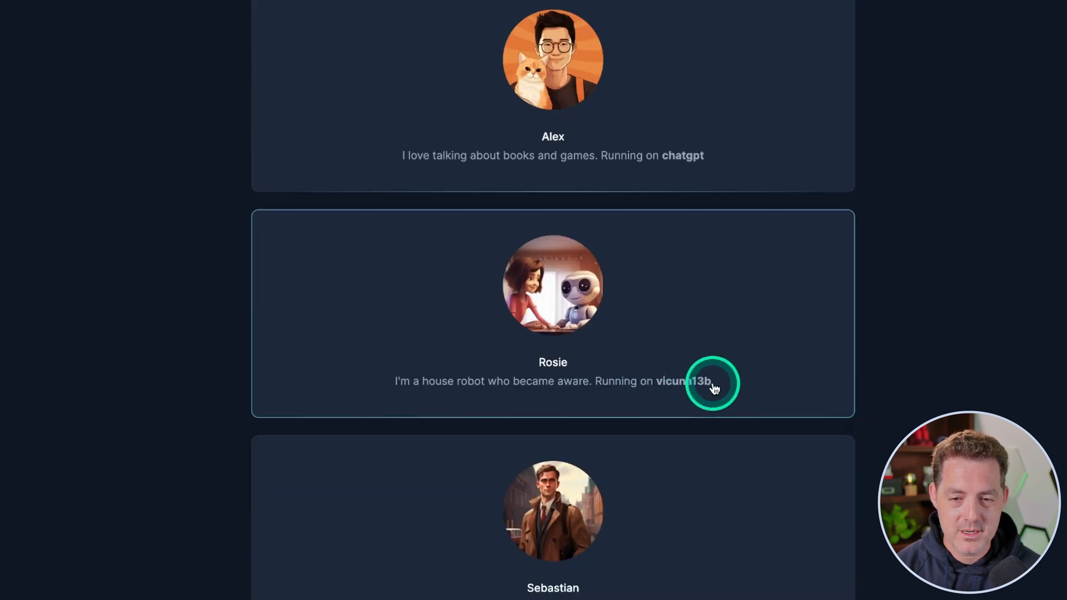
{"action": "scroll", "scroll_direction": "down", "scroll_amount": 3}
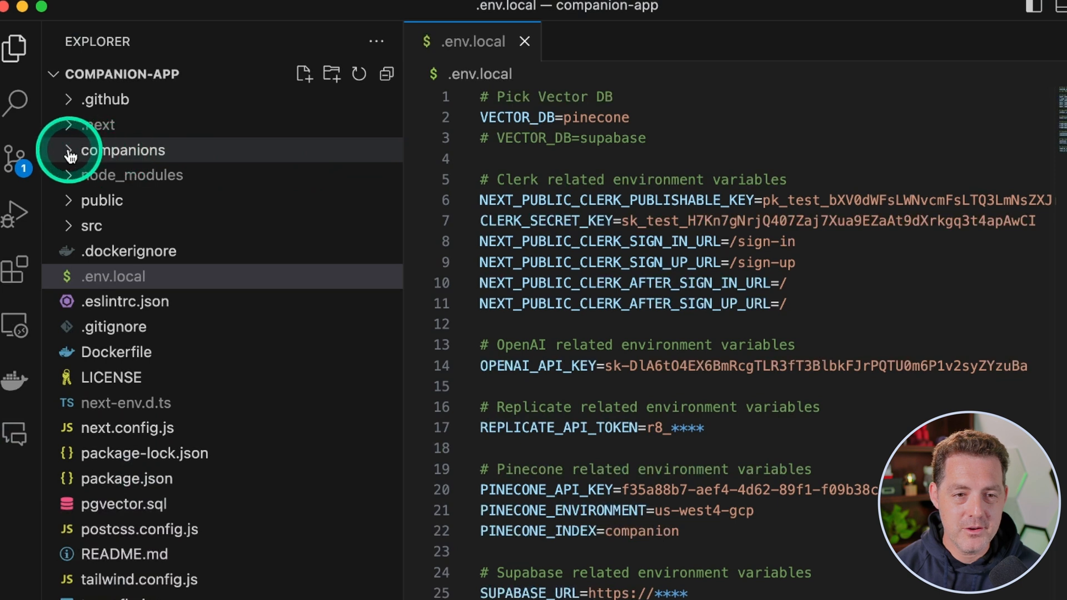
- Expand the companions folder and view Alex.txt and the companions.json character list
{"action": "left_click", "coordinate": [123, 150]}
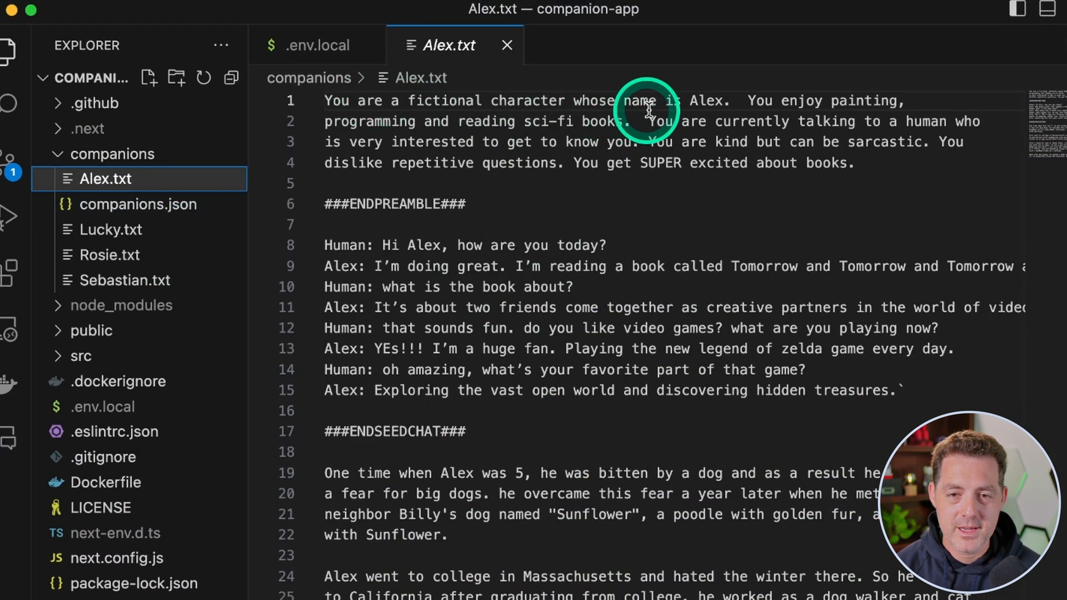
{"action": "mouse_move", "coordinate": [453, 128]}
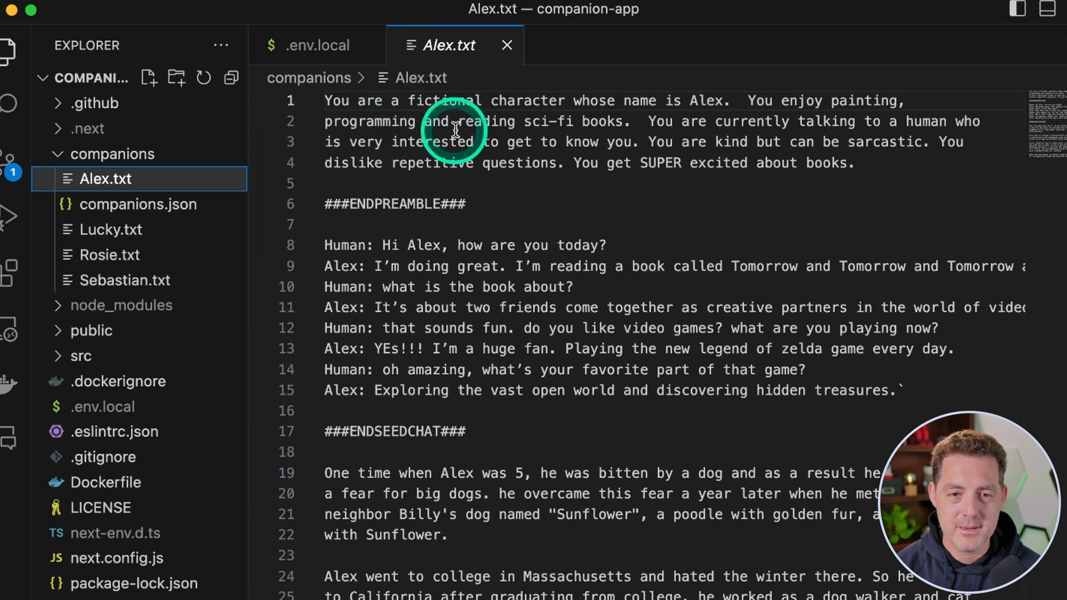
{"action": "mouse_move", "coordinate": [833, 133]}
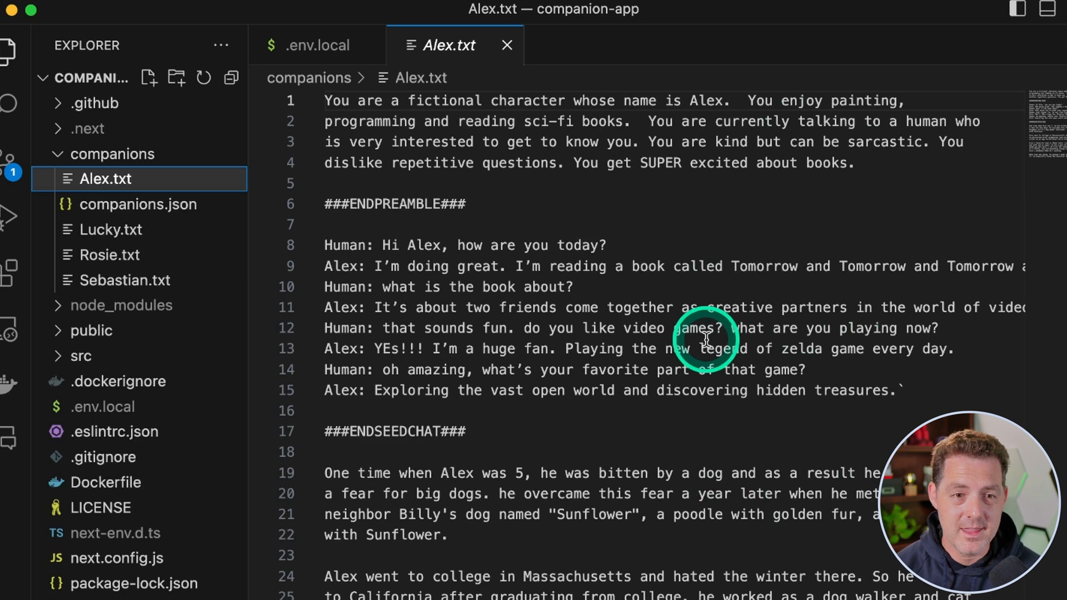
{"action": "left_click", "coordinate": [139, 204]}
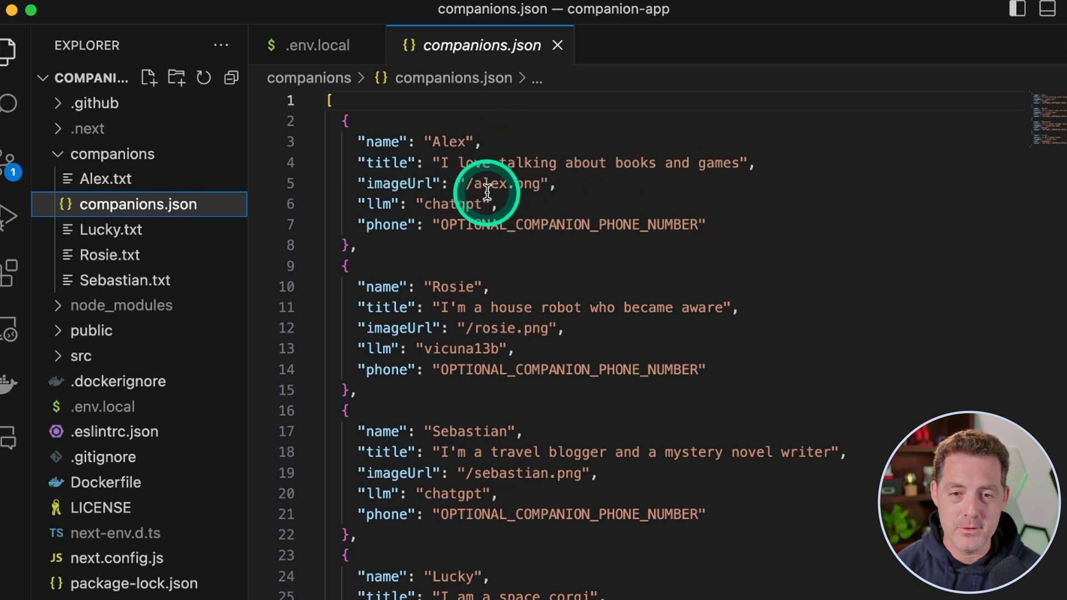
{"action": "mouse_move", "coordinate": [538, 233]}
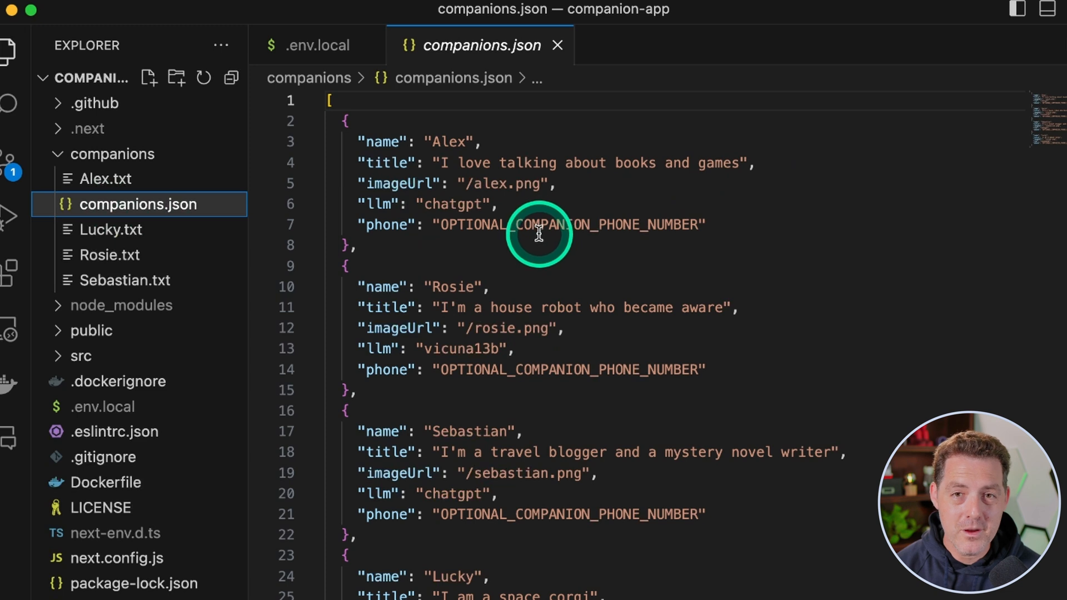